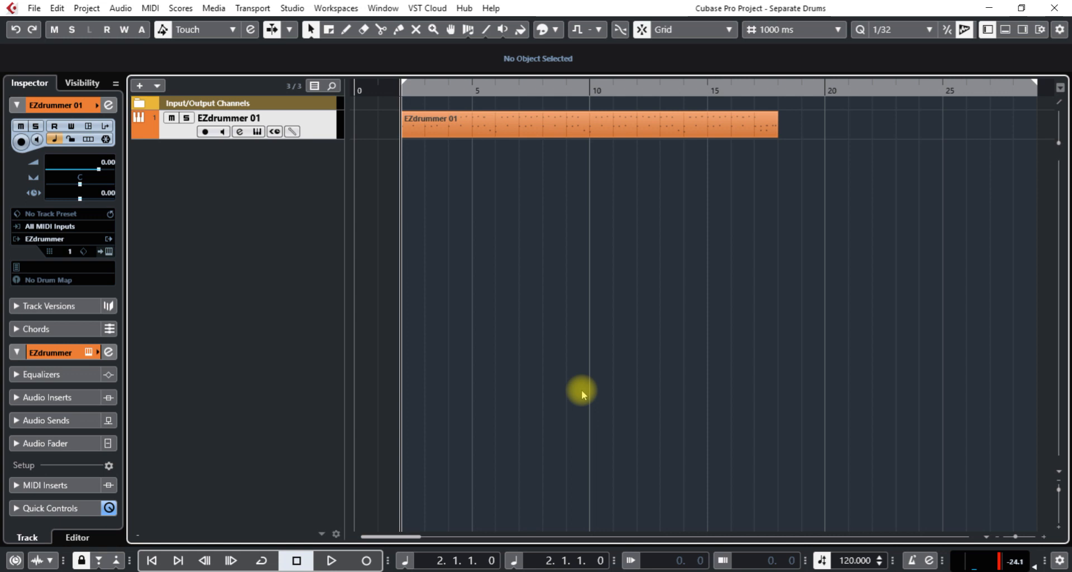
mouse_move(258, 132)
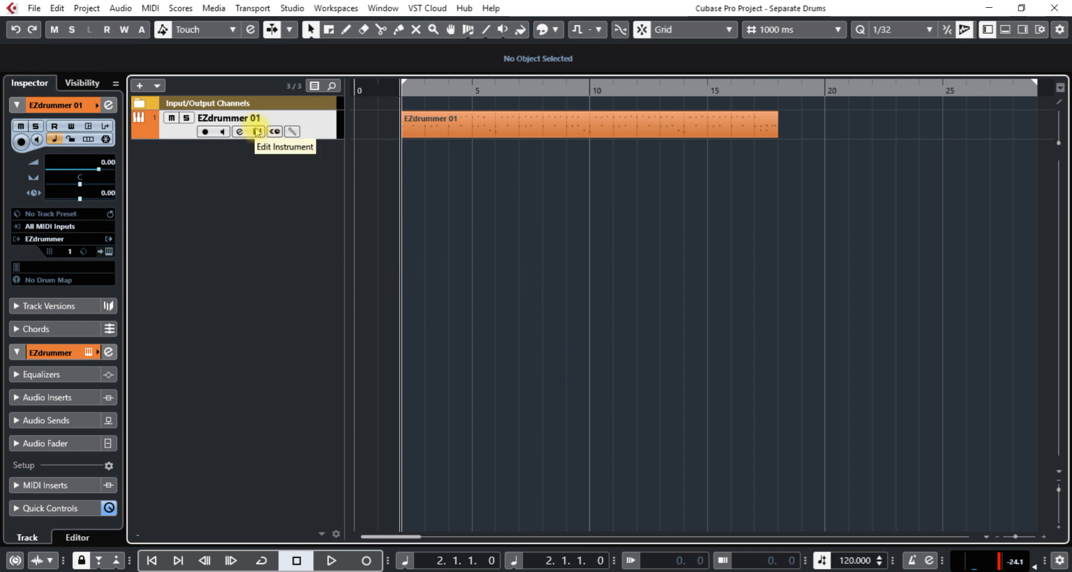
Glance at EZdrummer's mixer view and the add-track instrument list, closing both unchanged.
click(257, 132)
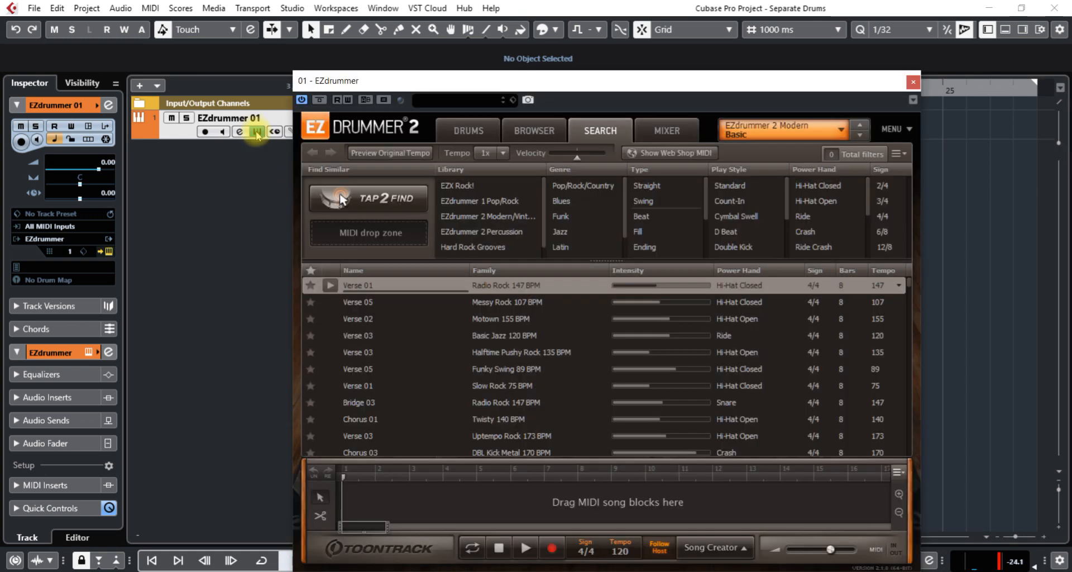
click(666, 129)
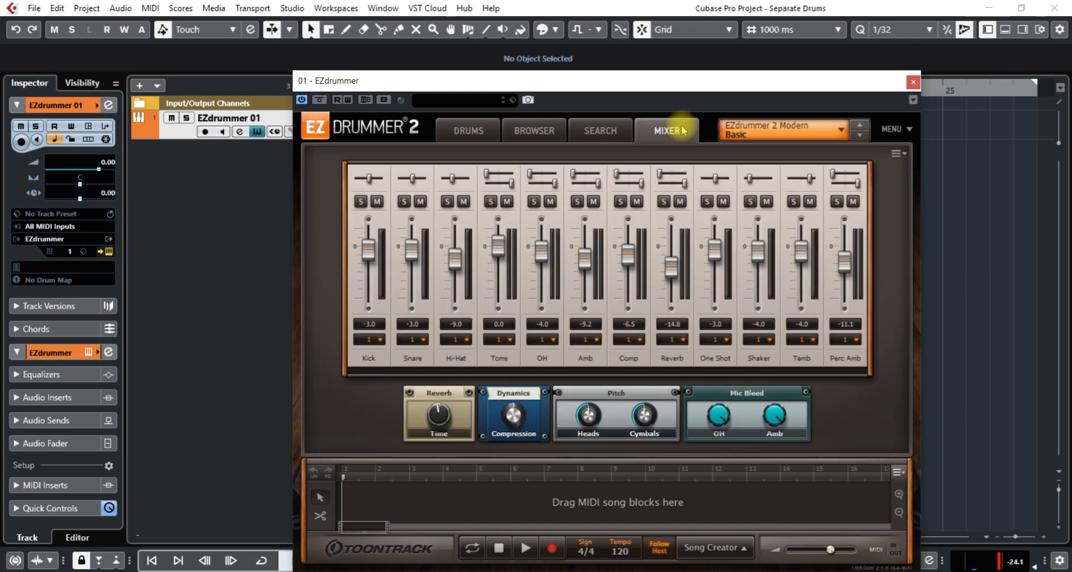
mouse_move(912, 81)
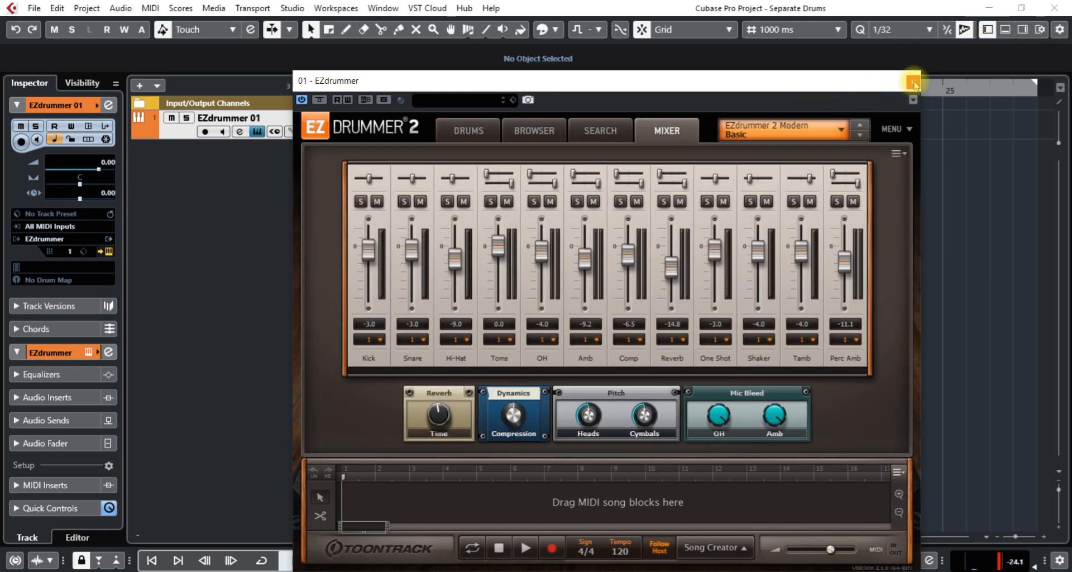
click(913, 81)
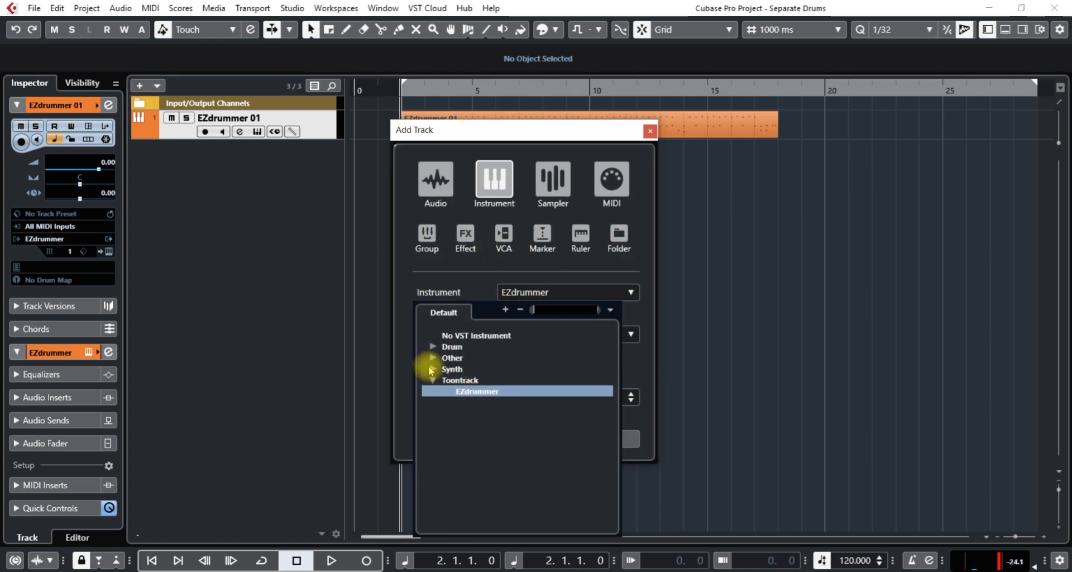
click(433, 348)
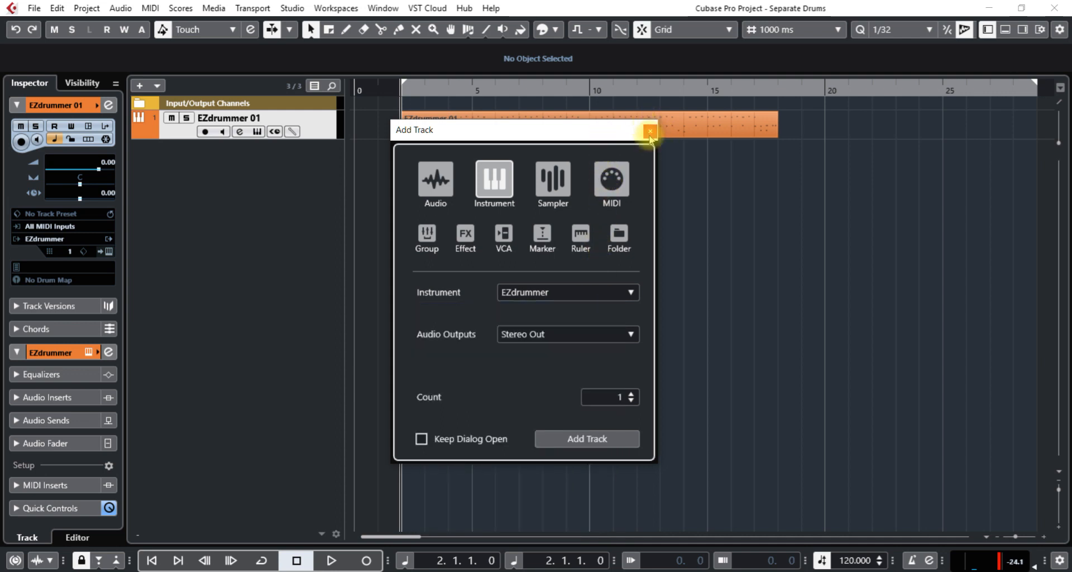
click(648, 132)
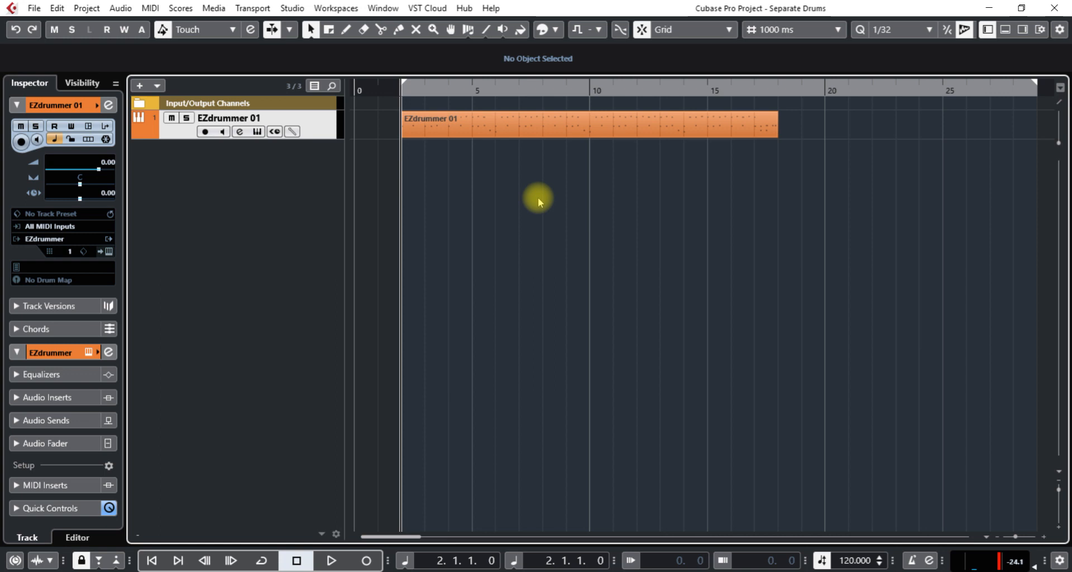
Select the EZdrummer 01 part, set the cycle locators around it, then play and stop the beat.
click(493, 129)
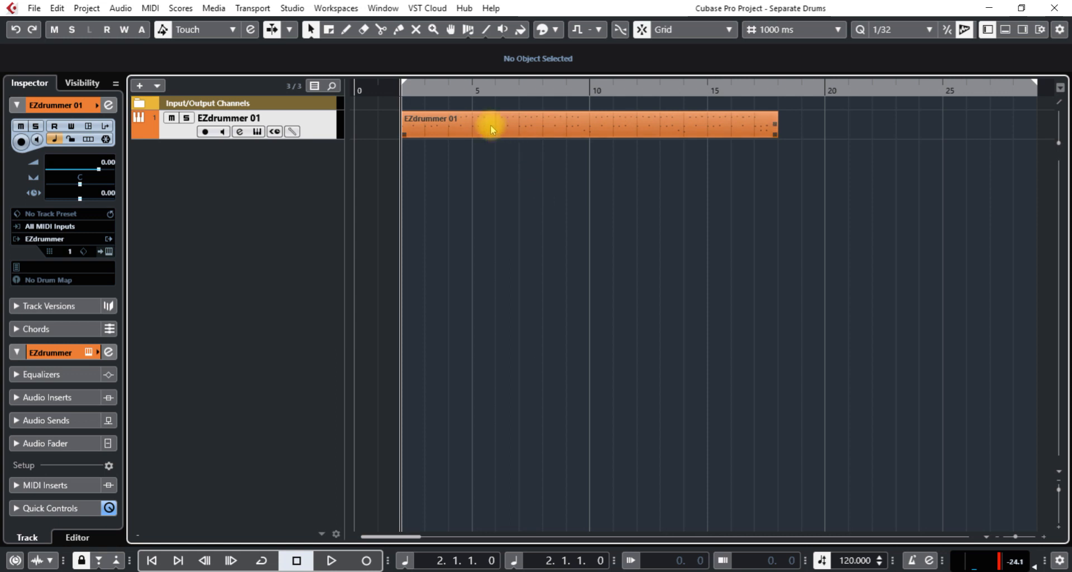
click(492, 126)
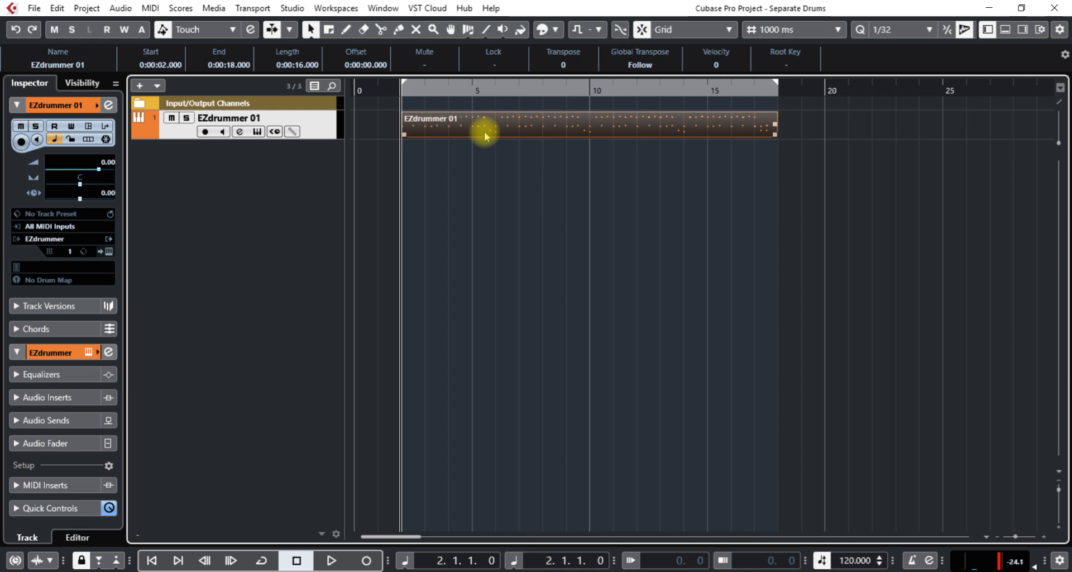
key(Space)
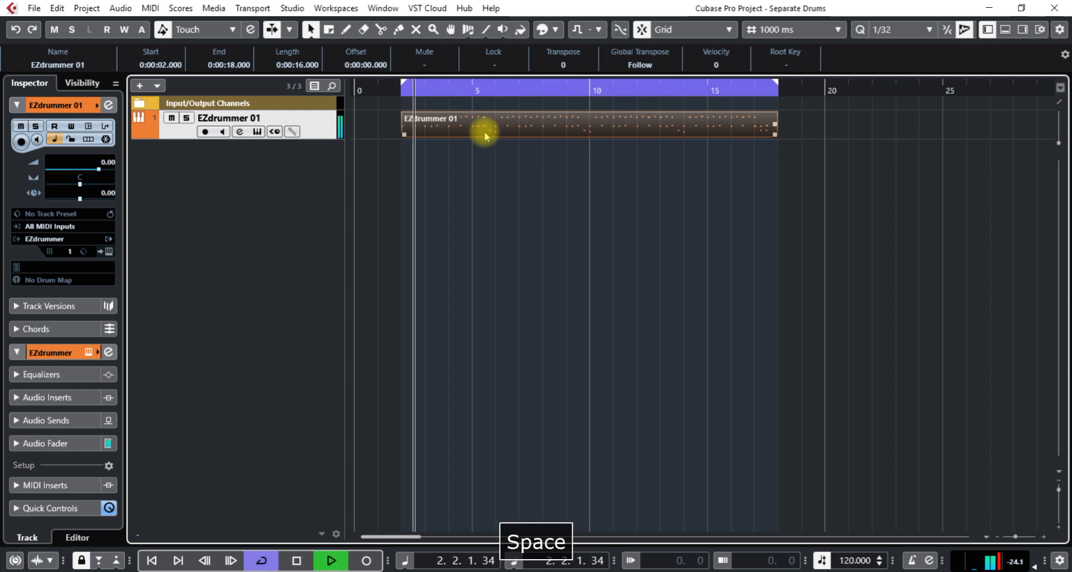
key(space)
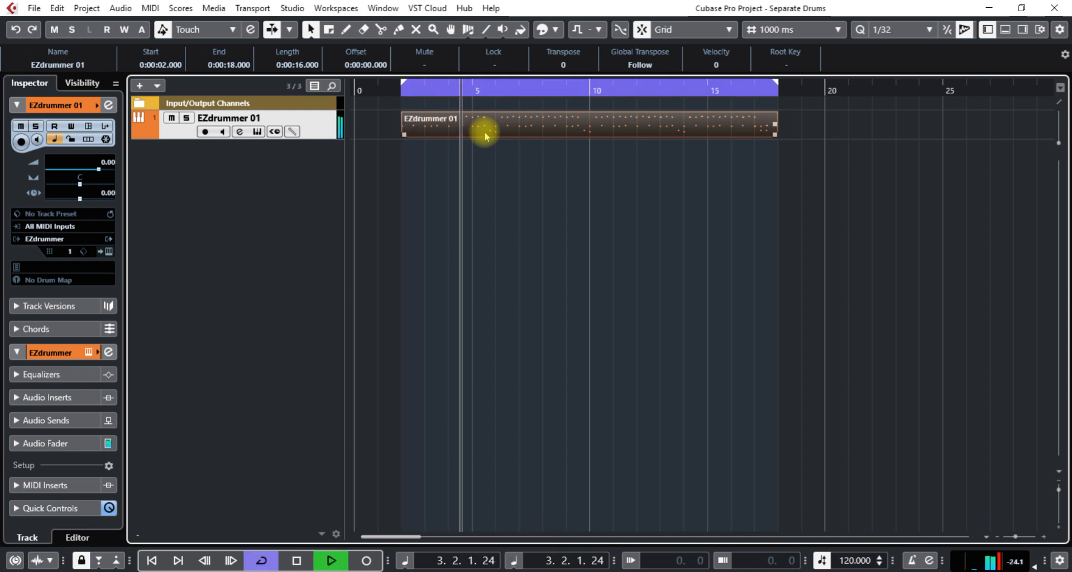
key(space)
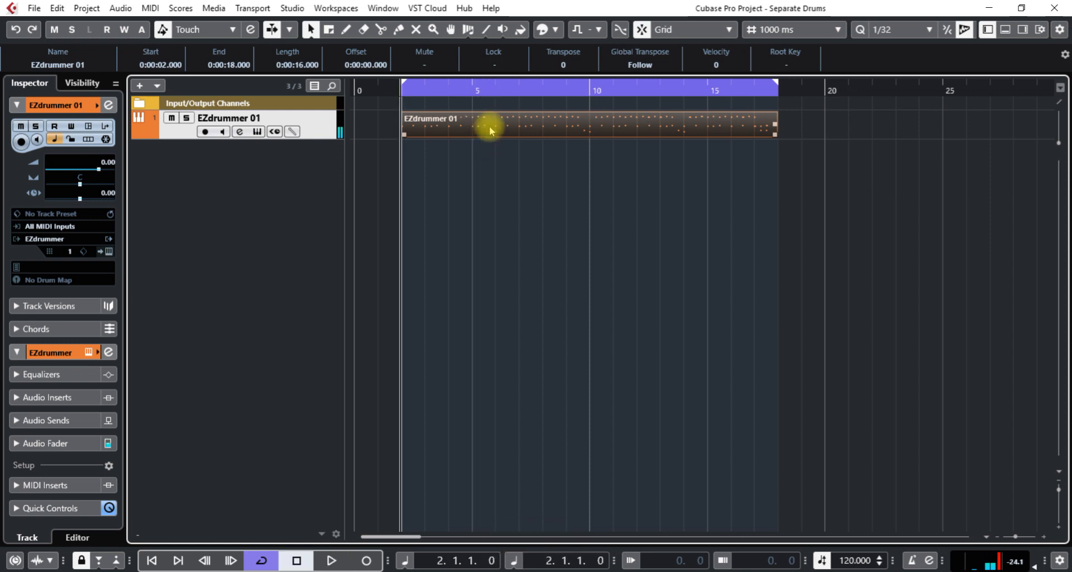
Dissolve the EZdrummer 01 part via the MIDI menu, keeping Separate Pitches, and confirm.
right_click(491, 130)
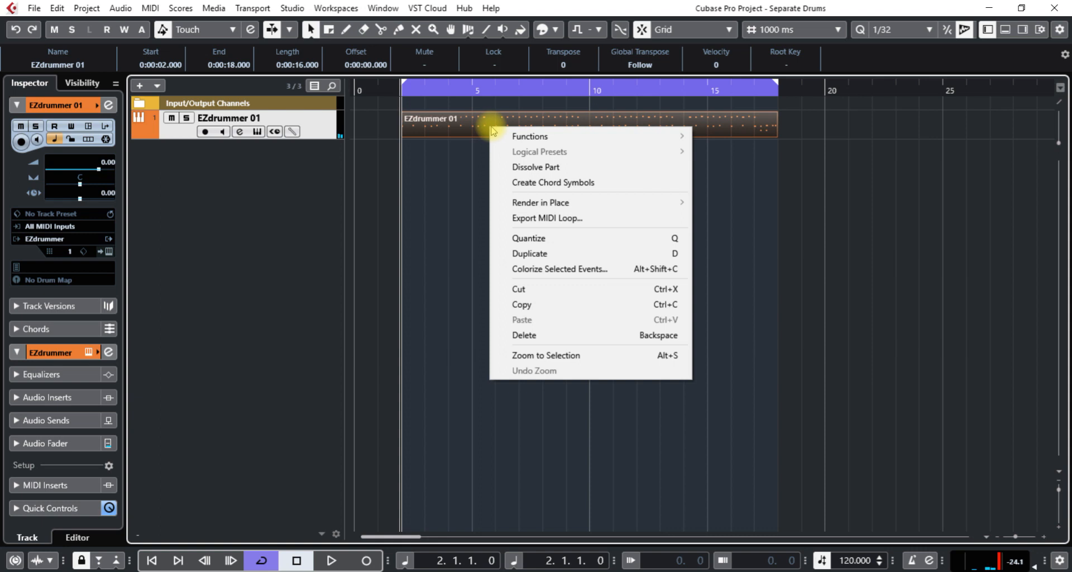
mouse_move(522, 169)
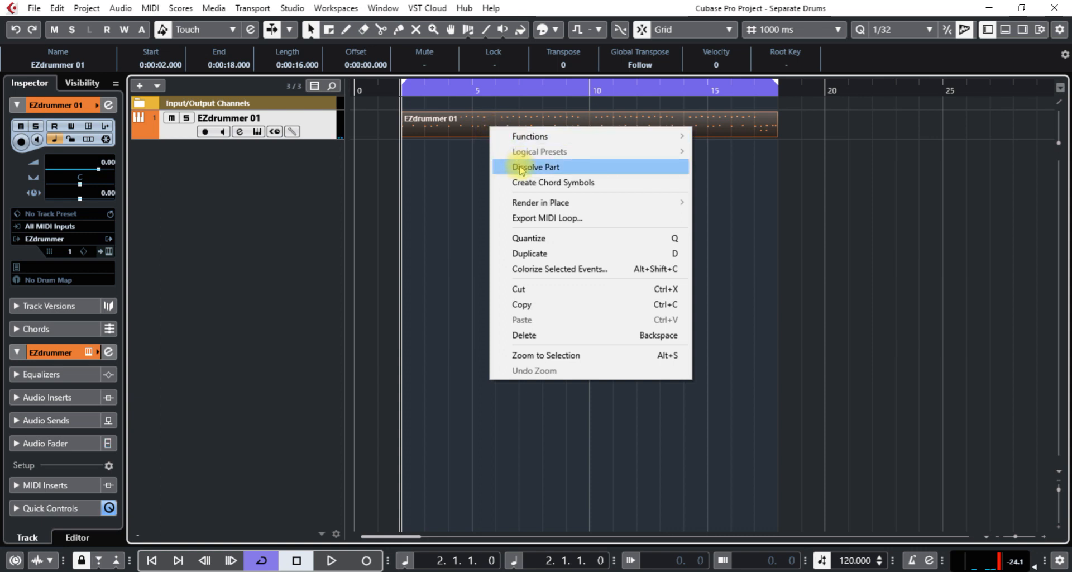
click(149, 8)
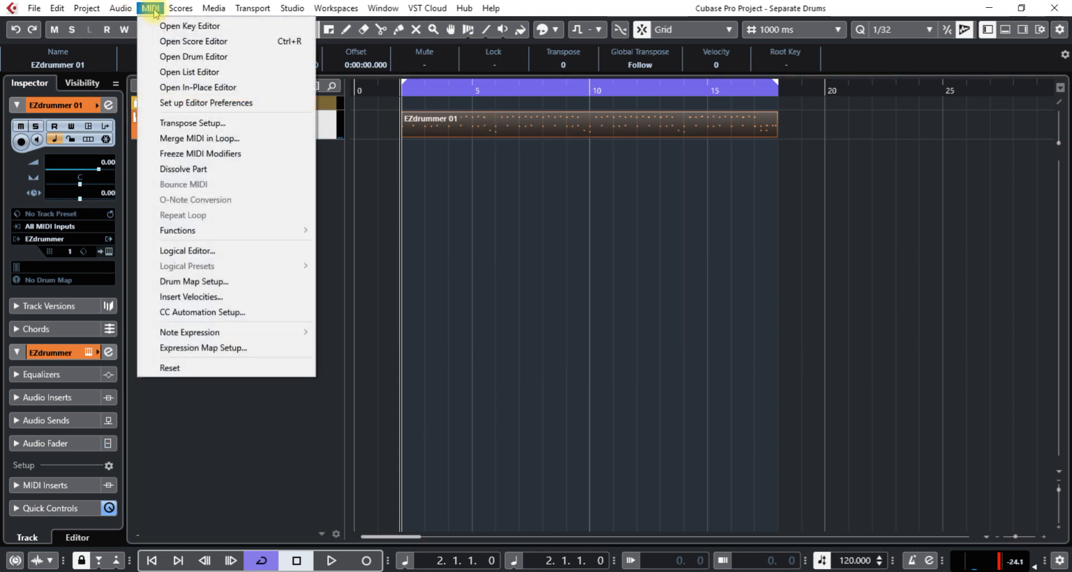
mouse_move(206, 169)
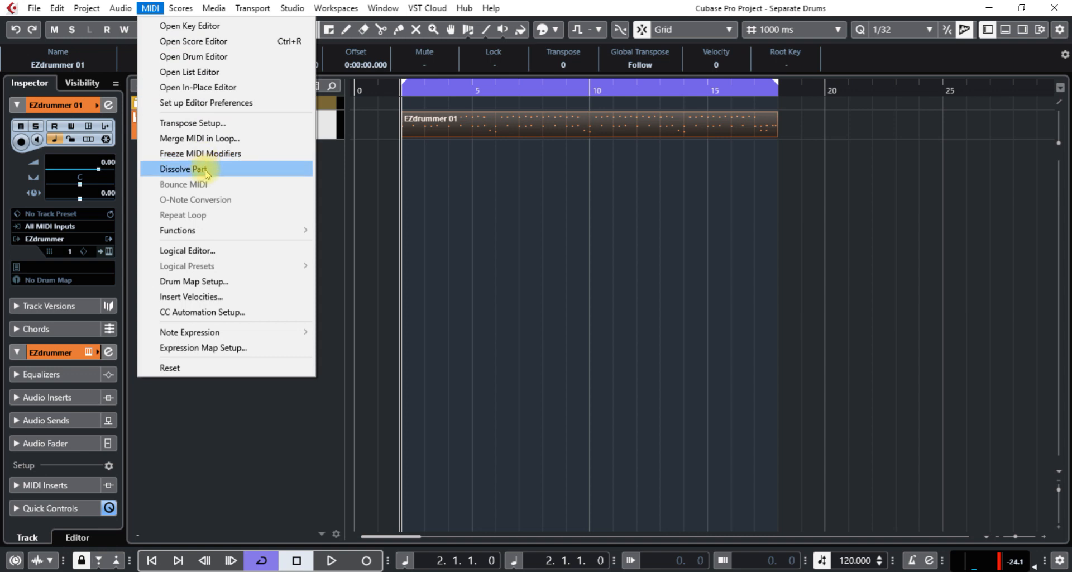
click(182, 169)
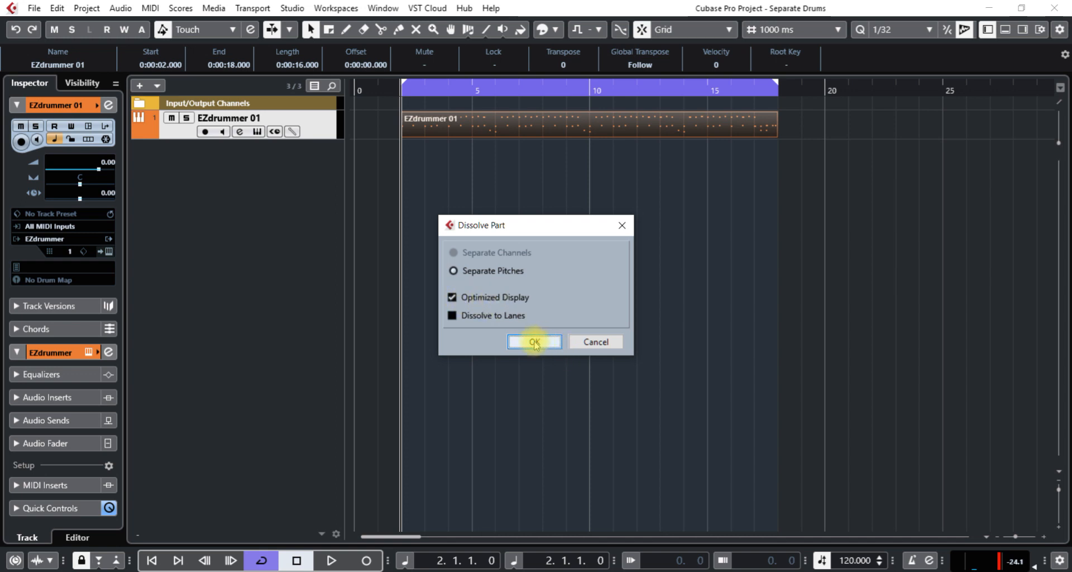
click(534, 342)
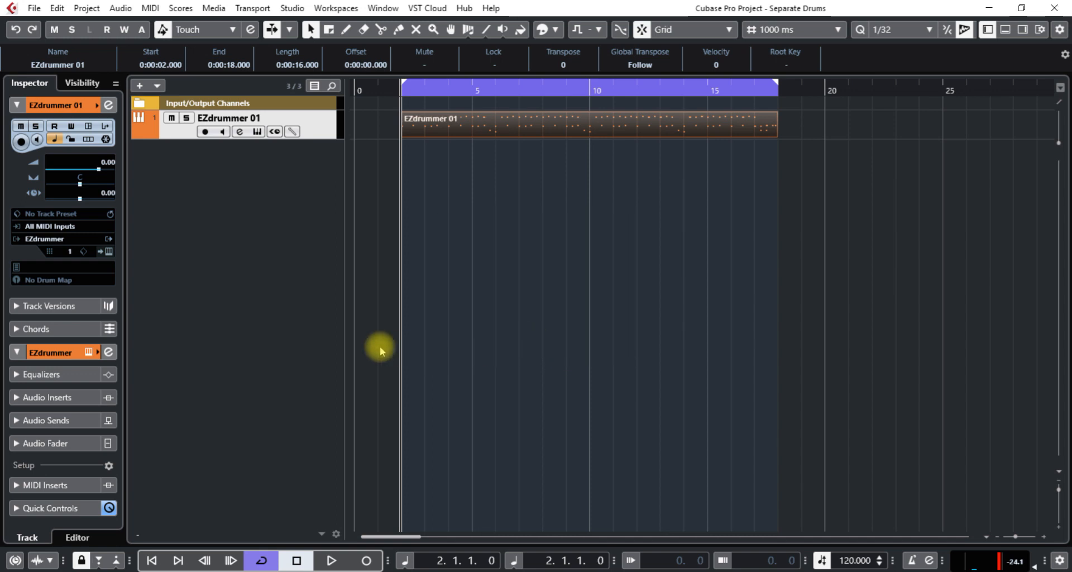
mouse_move(375, 337)
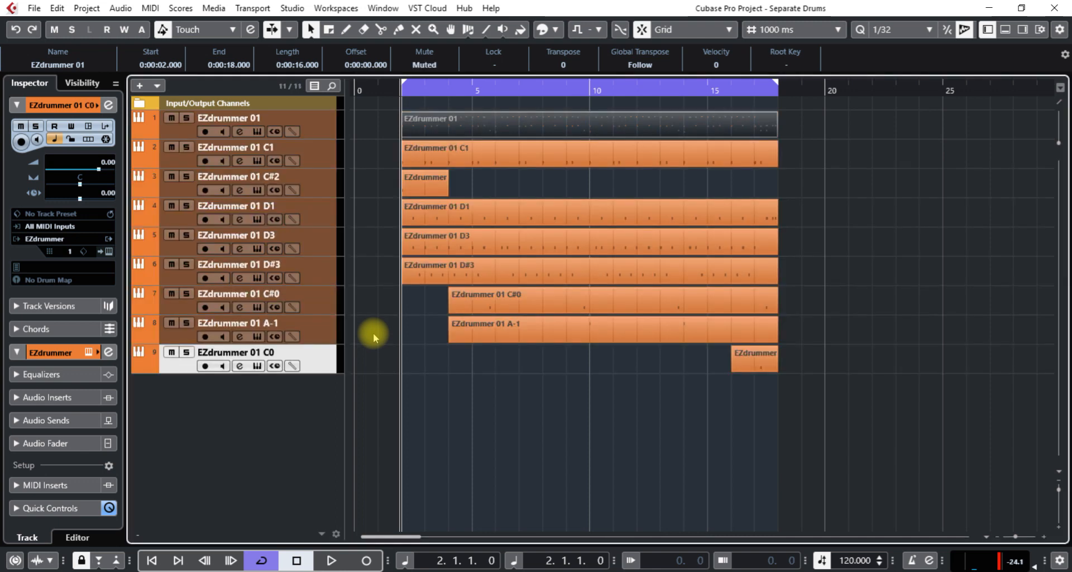
mouse_move(172, 126)
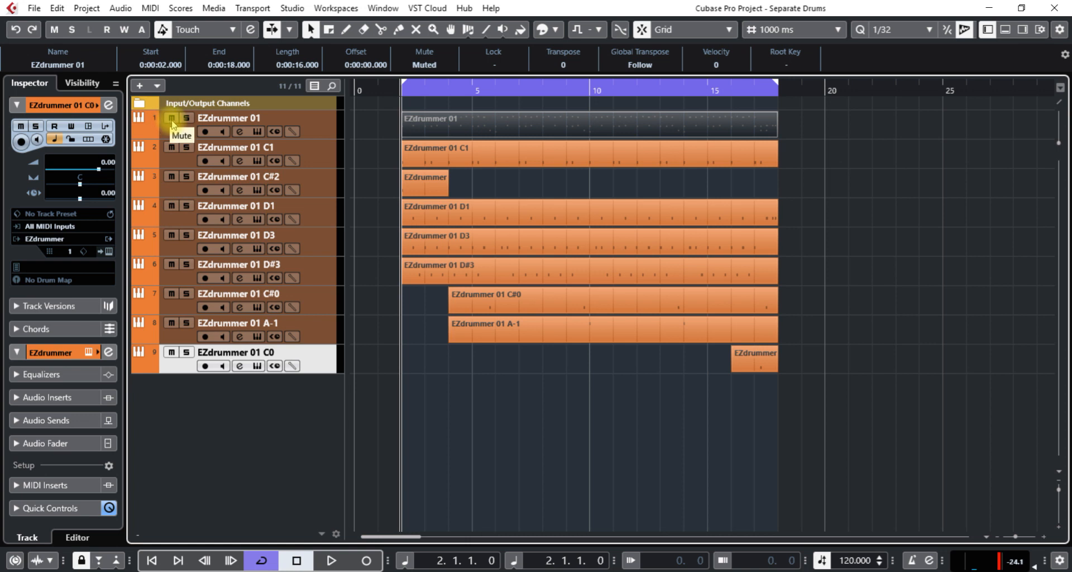
Mute the original combined EZdrummer 01 track and play back the new per-pitch tracks.
click(172, 126)
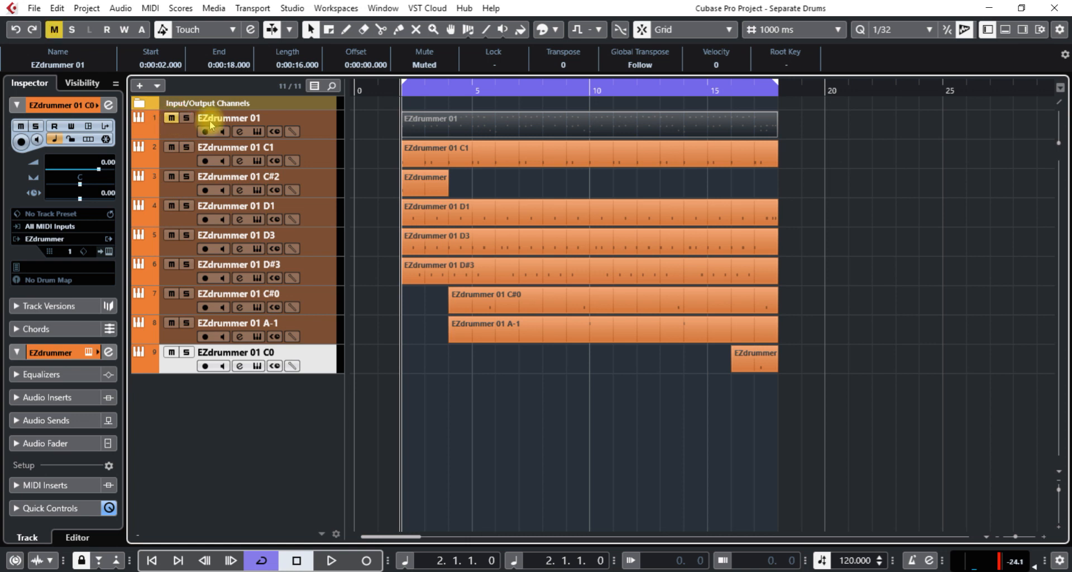
key(space)
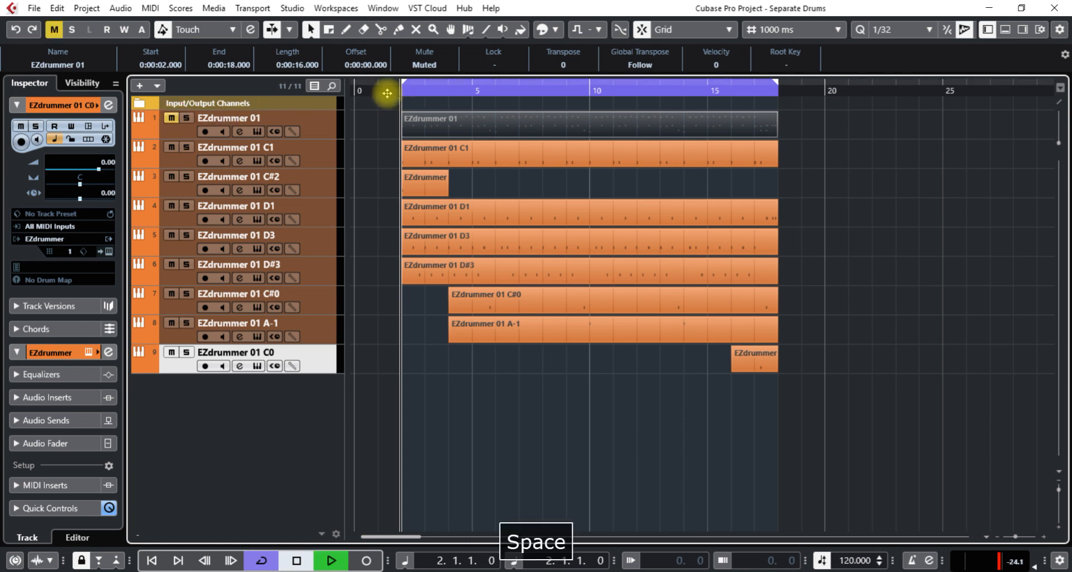
key(space)
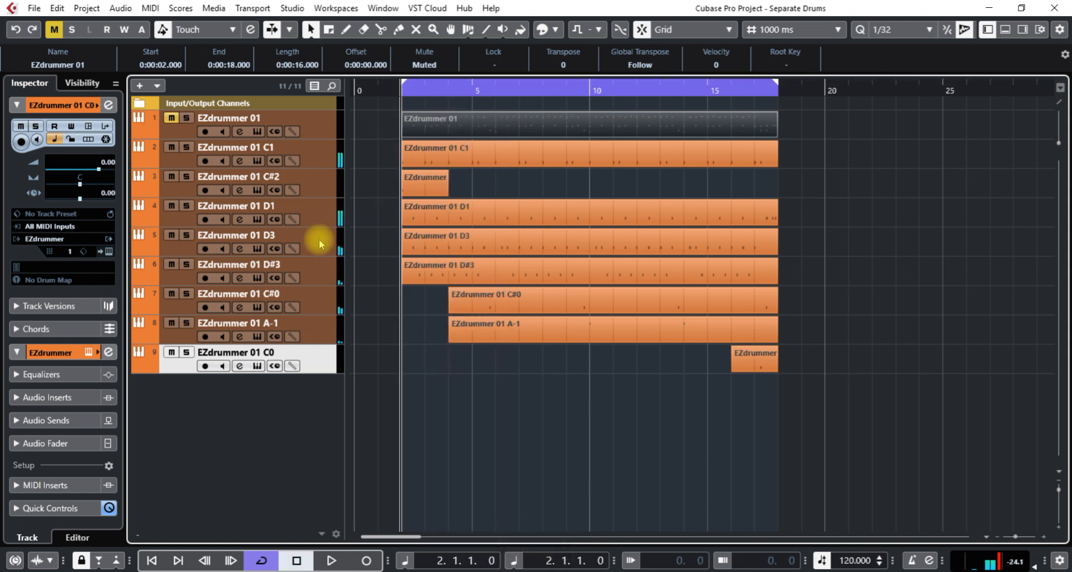
mouse_move(239, 220)
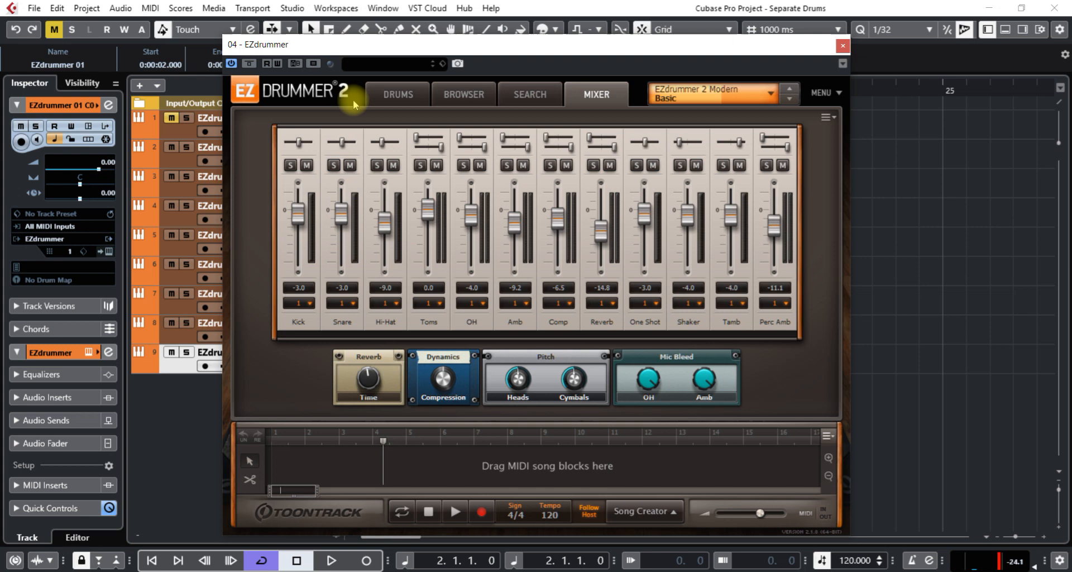
click(397, 95)
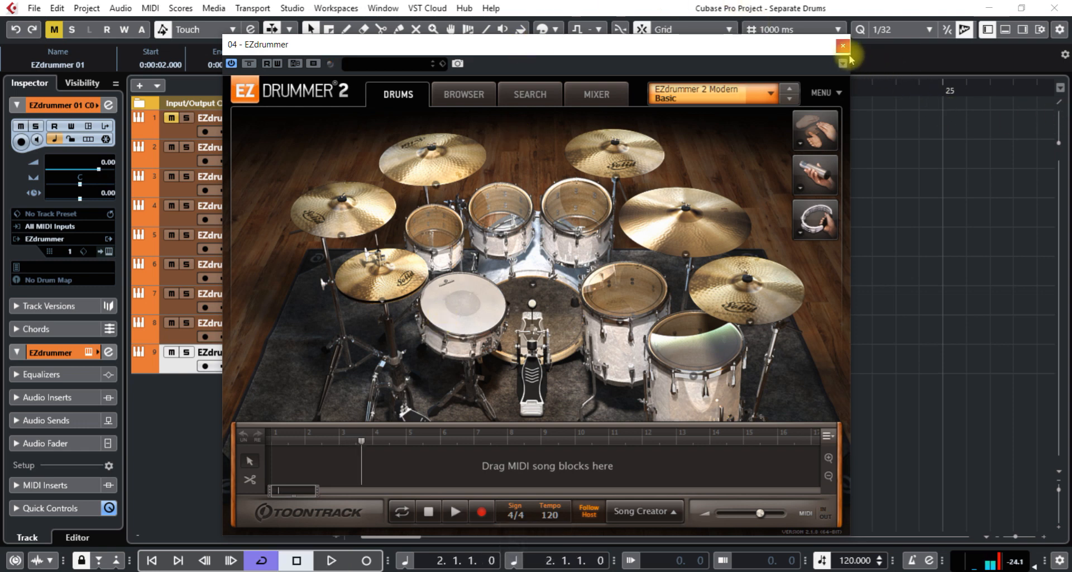
click(842, 46)
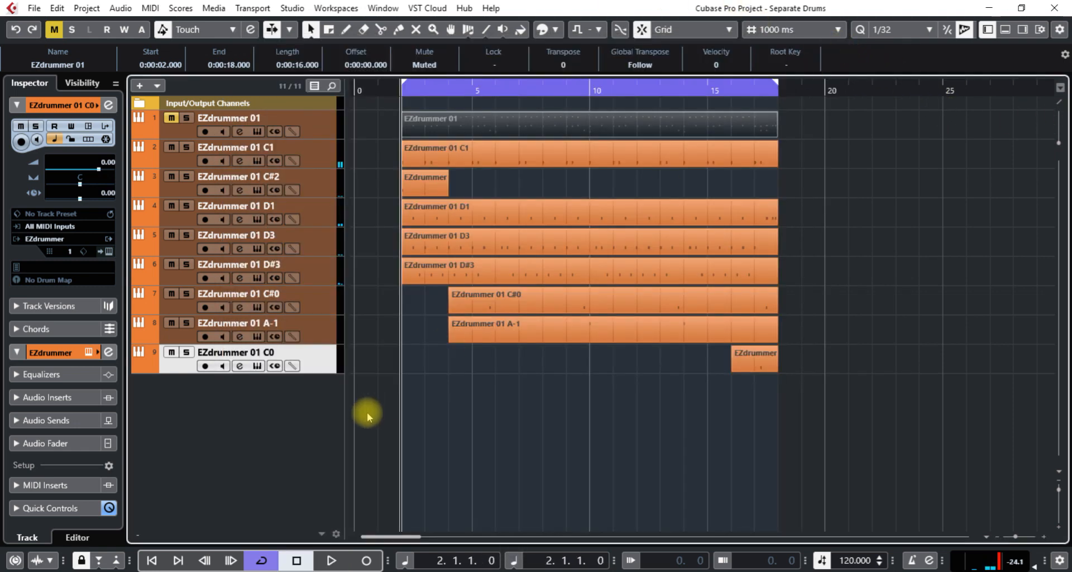
mouse_move(220, 426)
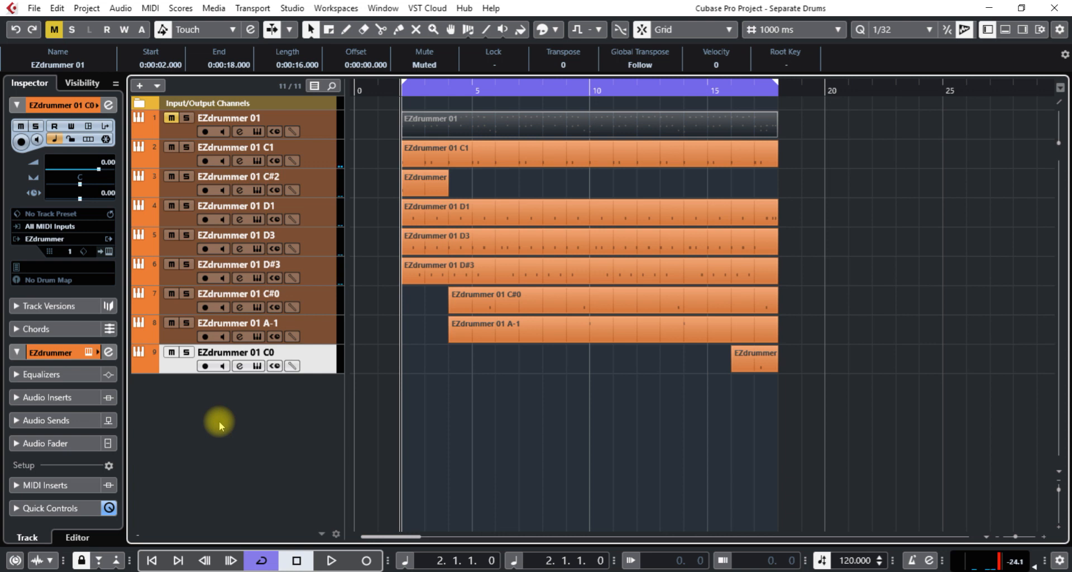
Add a folder track, Folder 01, and select all the split drum tracks to move into it.
click(141, 86)
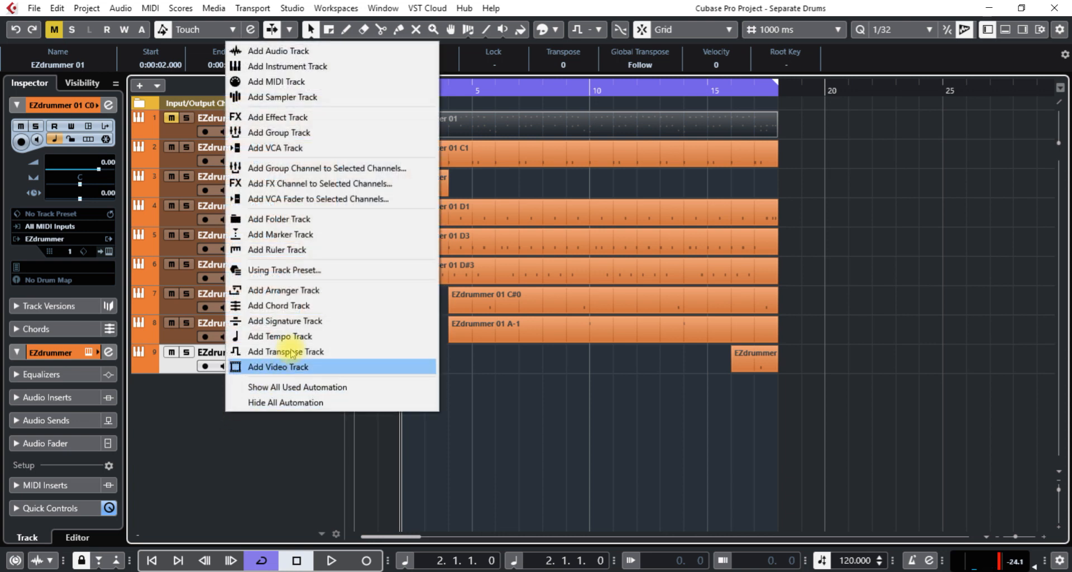
mouse_move(318, 96)
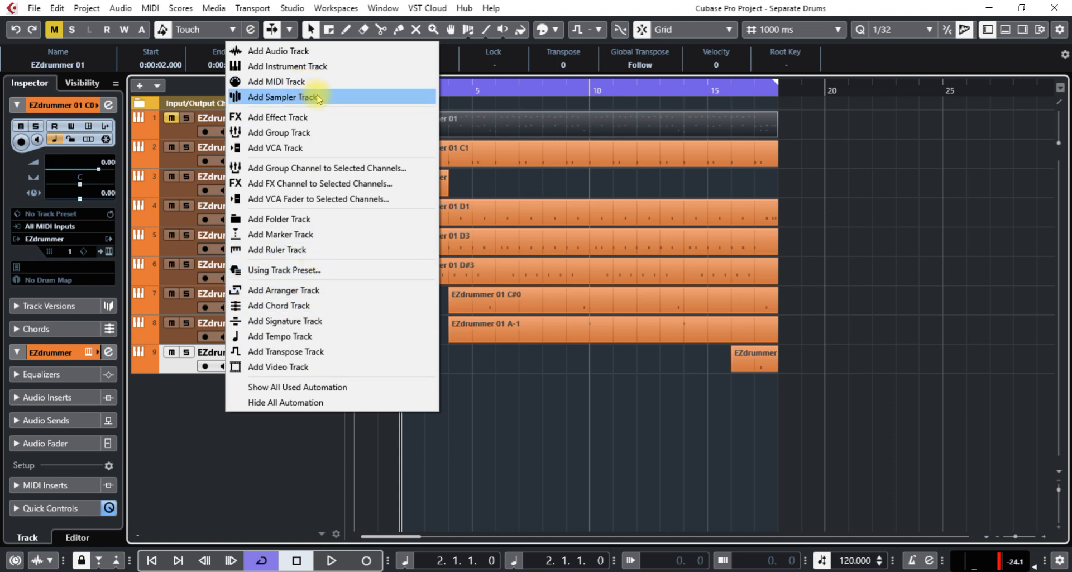
mouse_move(306, 219)
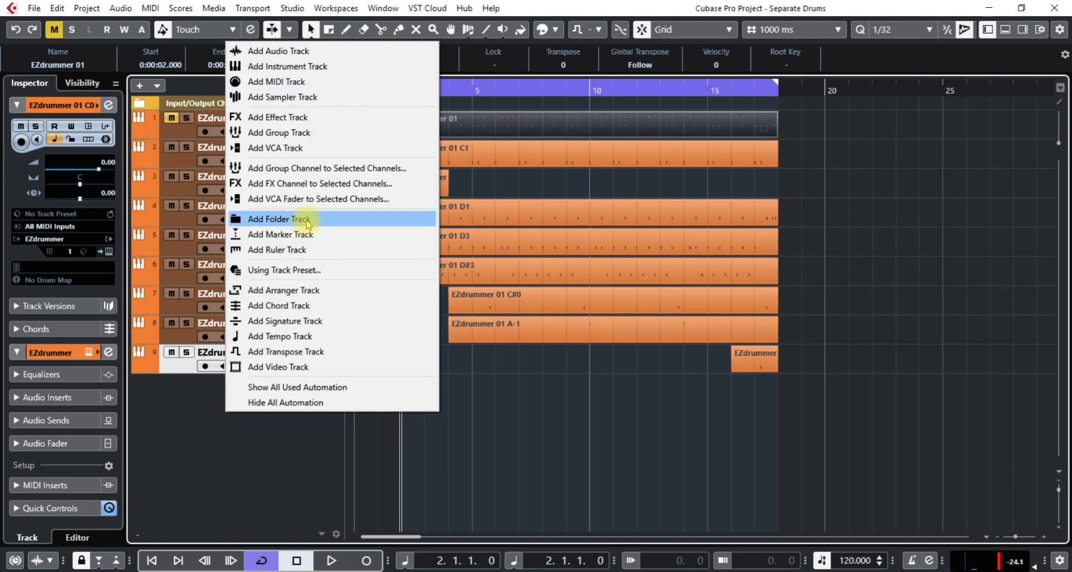
click(277, 219)
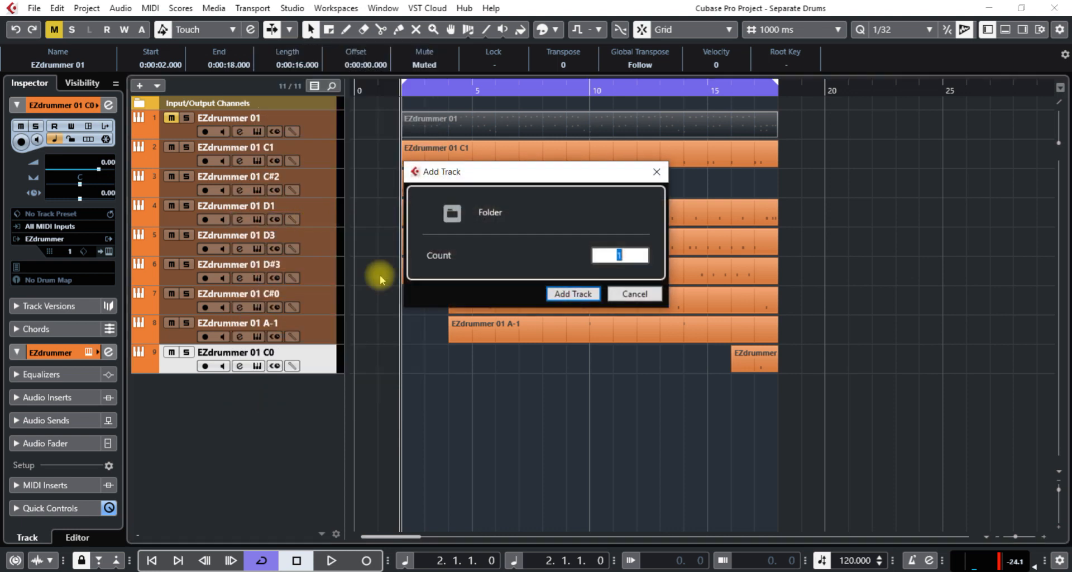
click(572, 293)
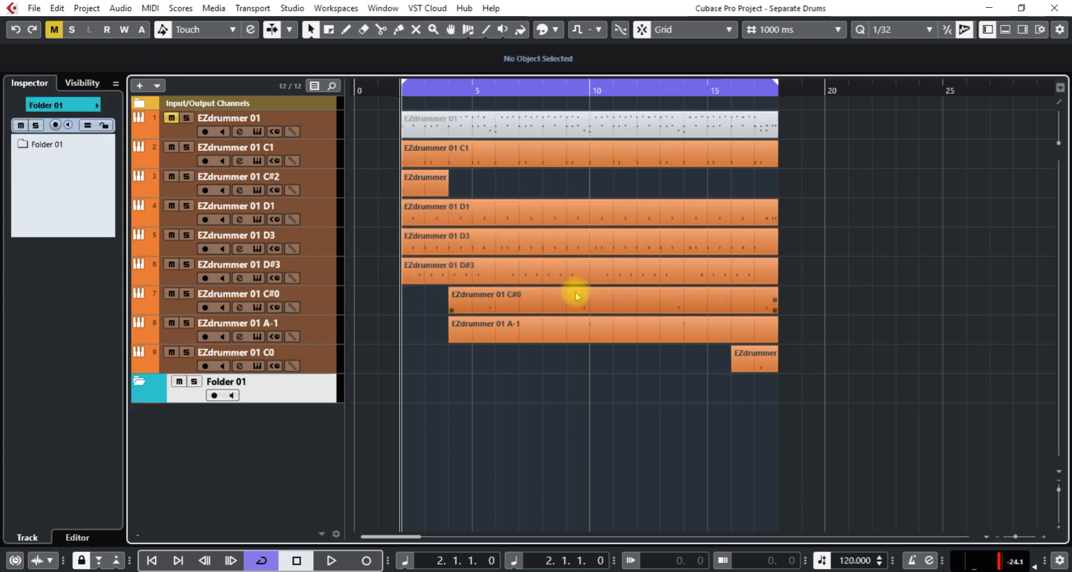
click(229, 117)
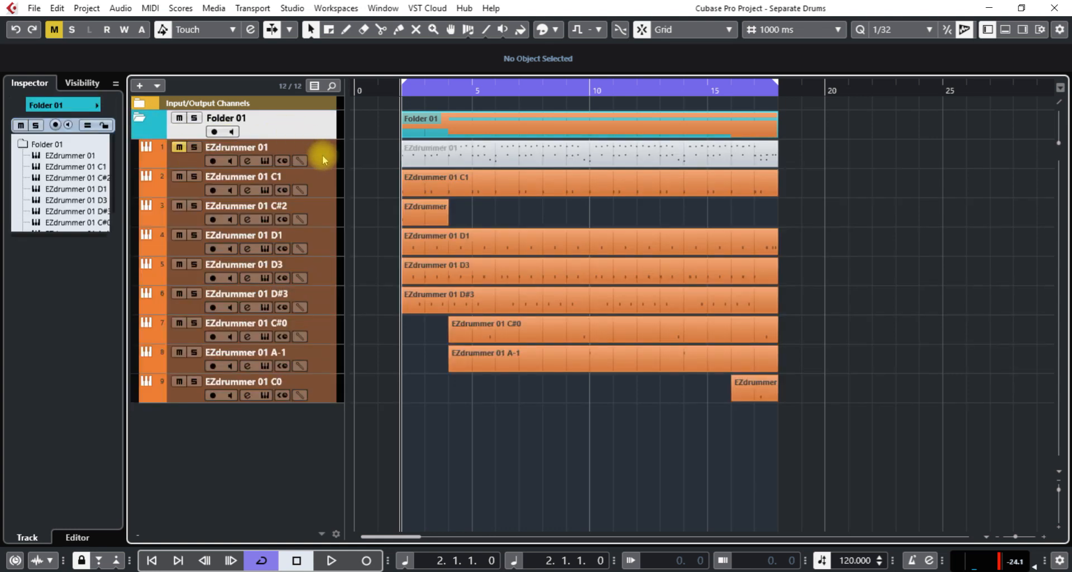
Delete the original muted EZdrummer 01 track, leaving the eight per-drum tracks in Folder 01.
click(236, 147)
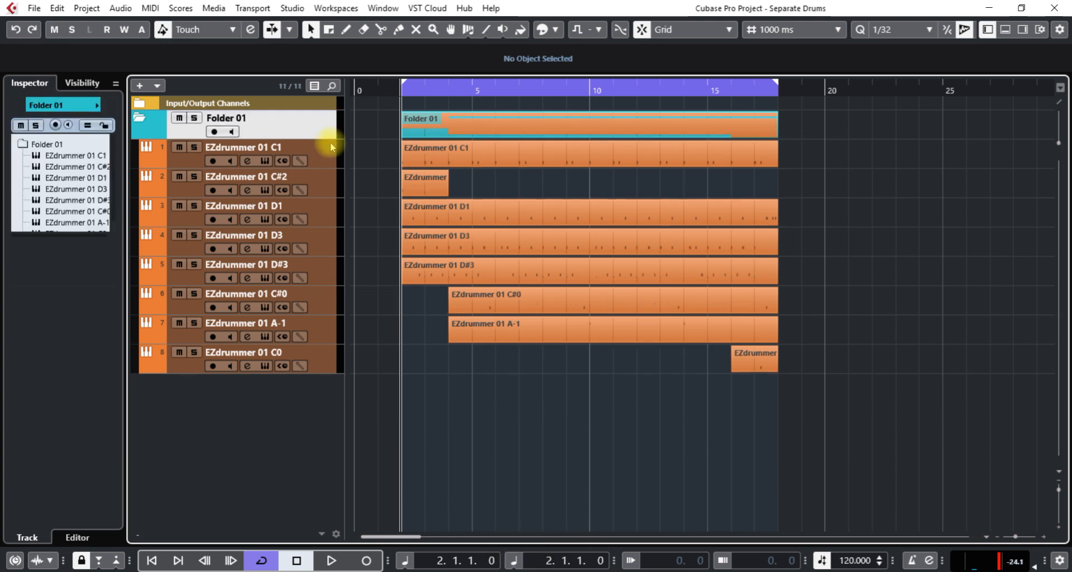
mouse_move(337, 167)
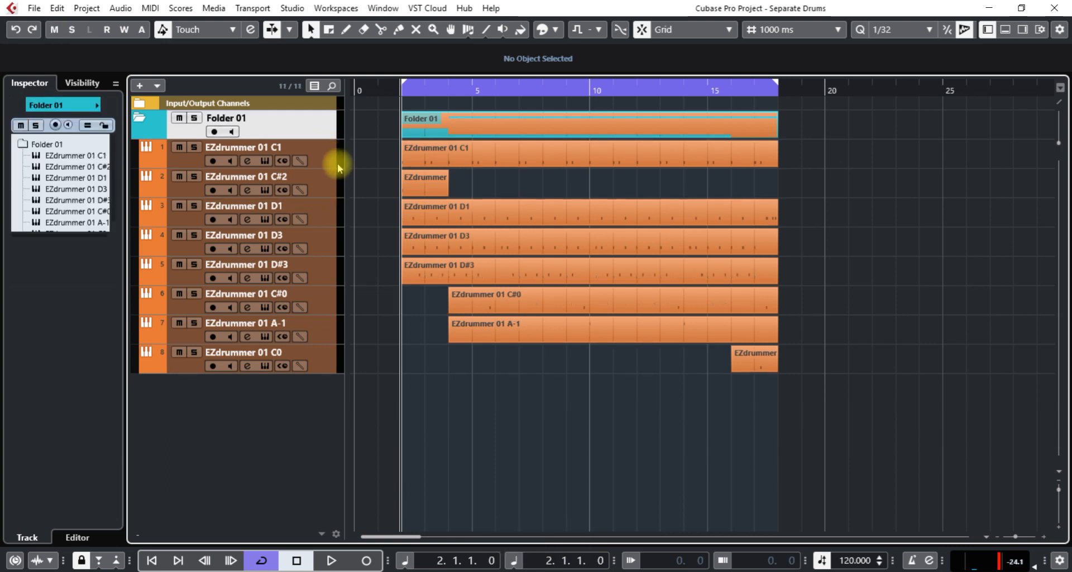
Rename the EZdrummer 01 C1 track to Kick and the D1 track to Snare.
click(245, 148)
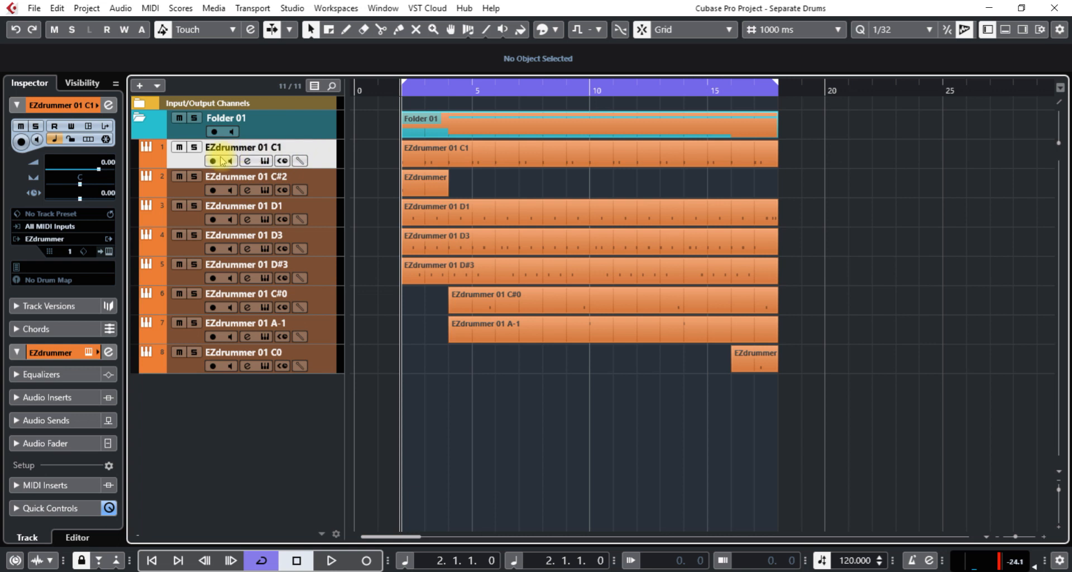
key(space)
text(K)
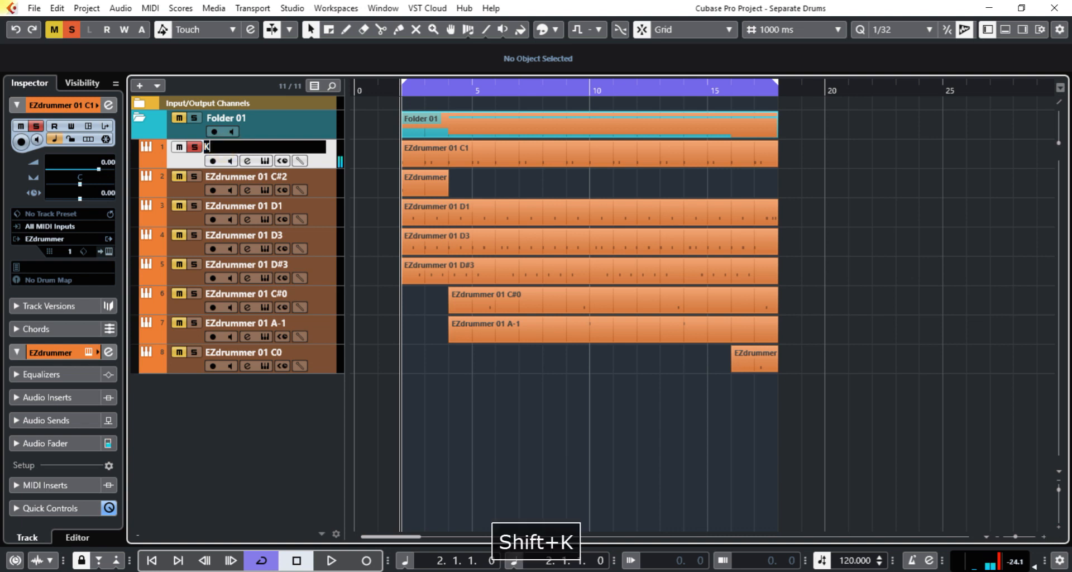
text(ick)
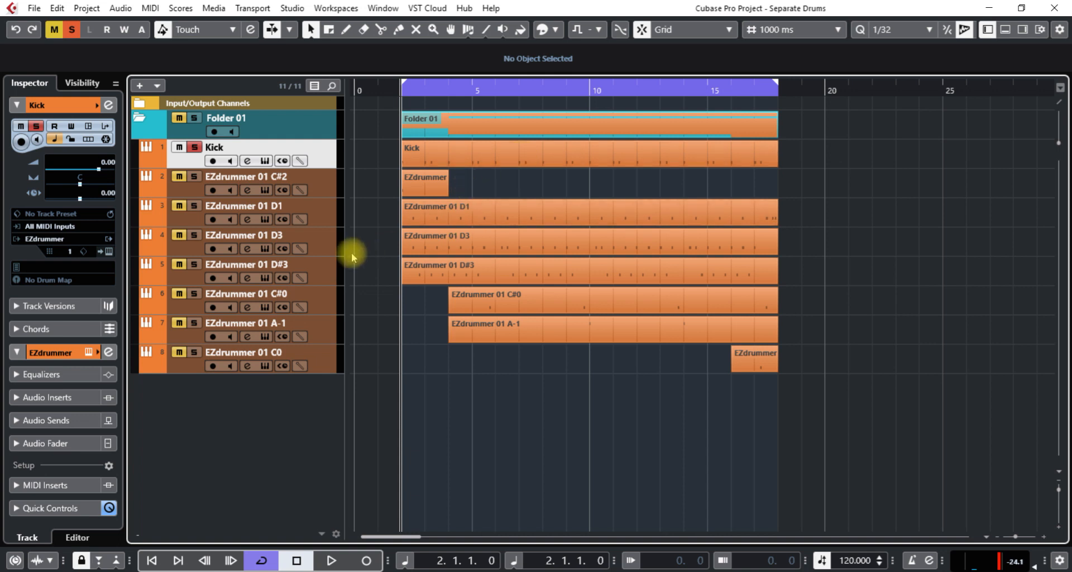
click(246, 206)
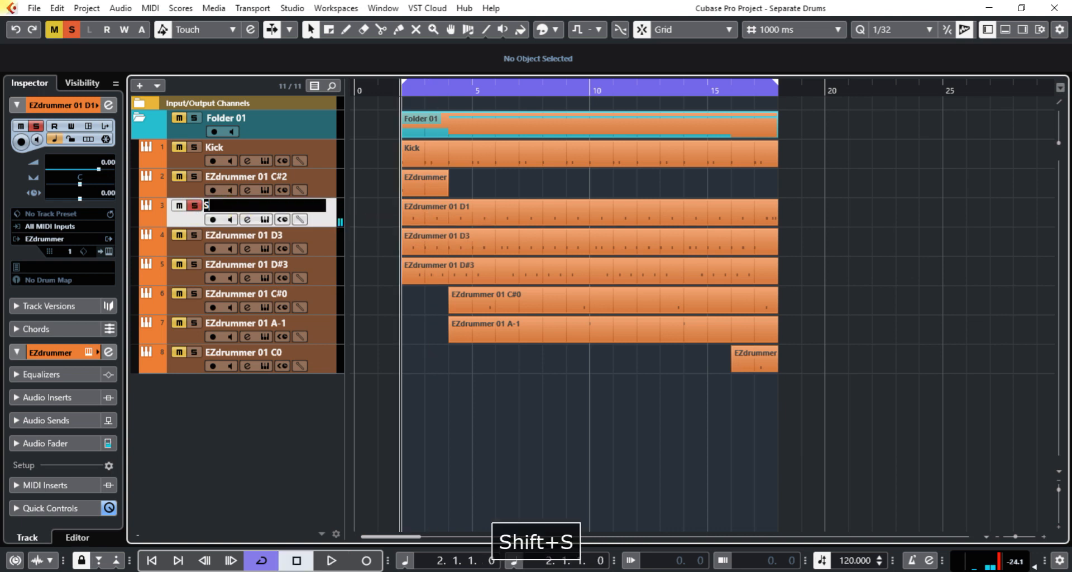
text(Snare)
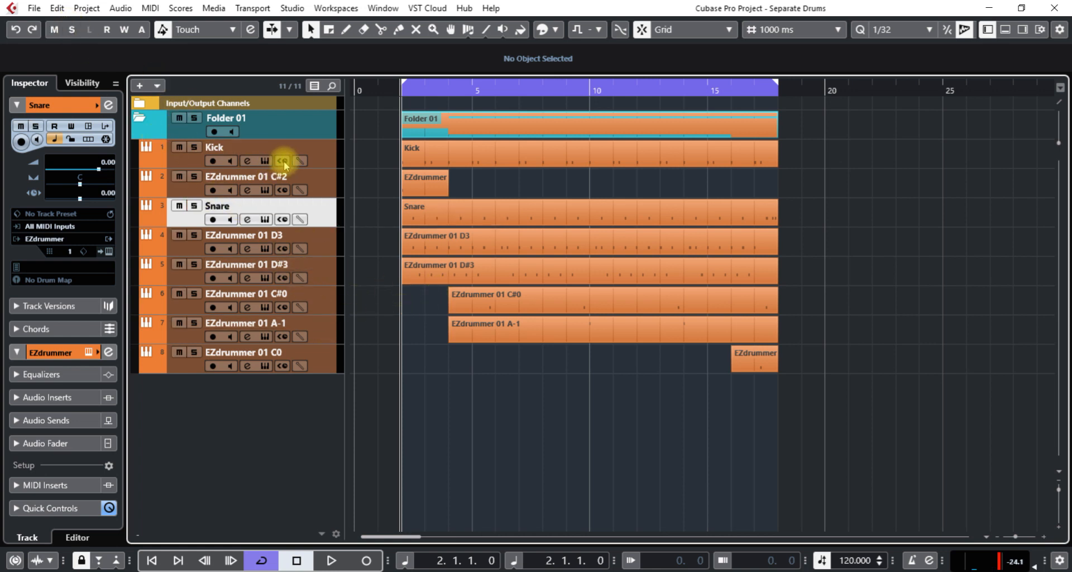
mouse_move(281, 160)
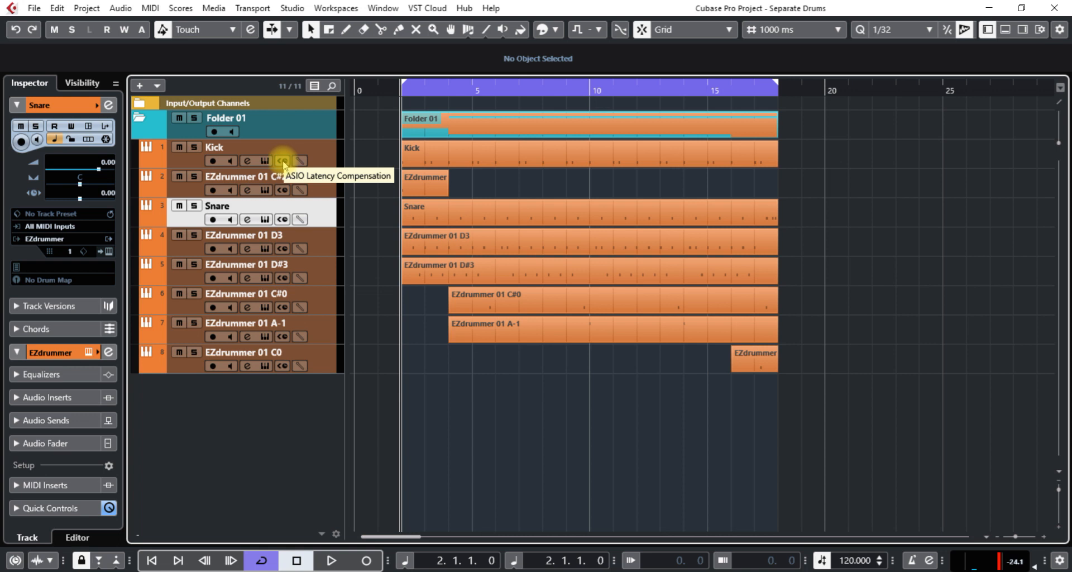
mouse_move(194, 149)
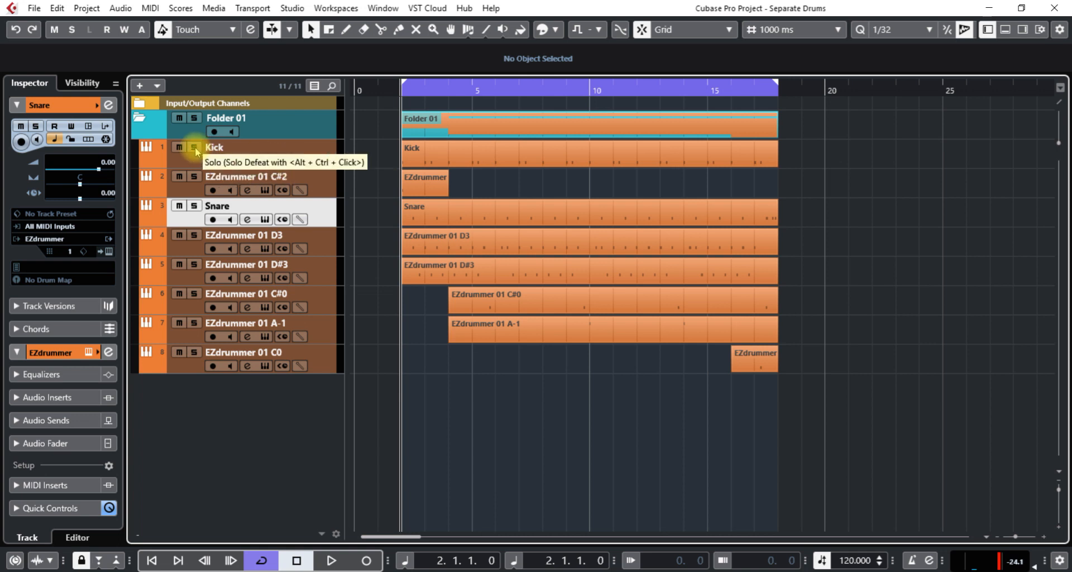
key(space)
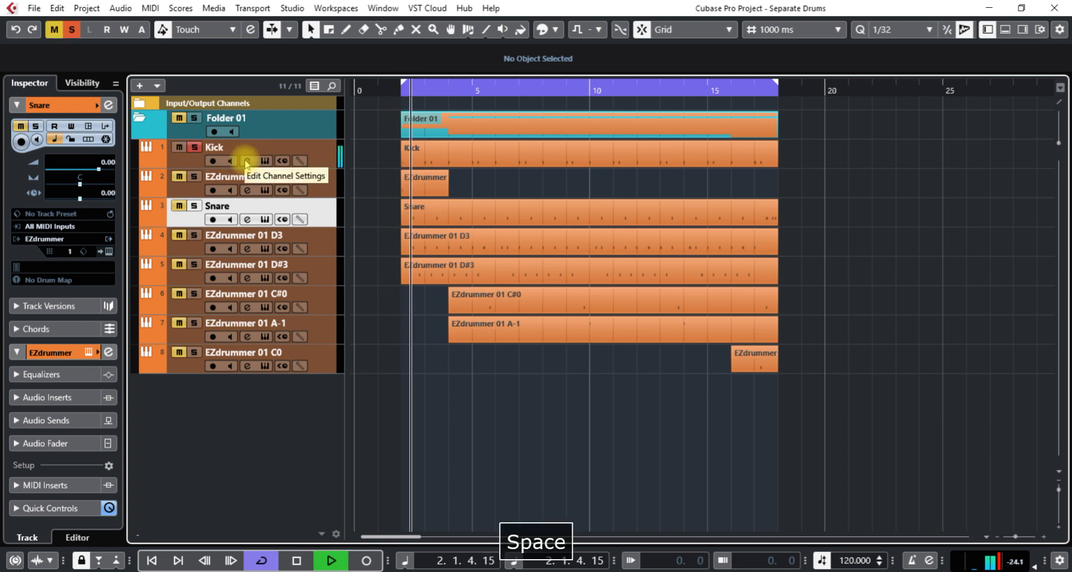
click(248, 161)
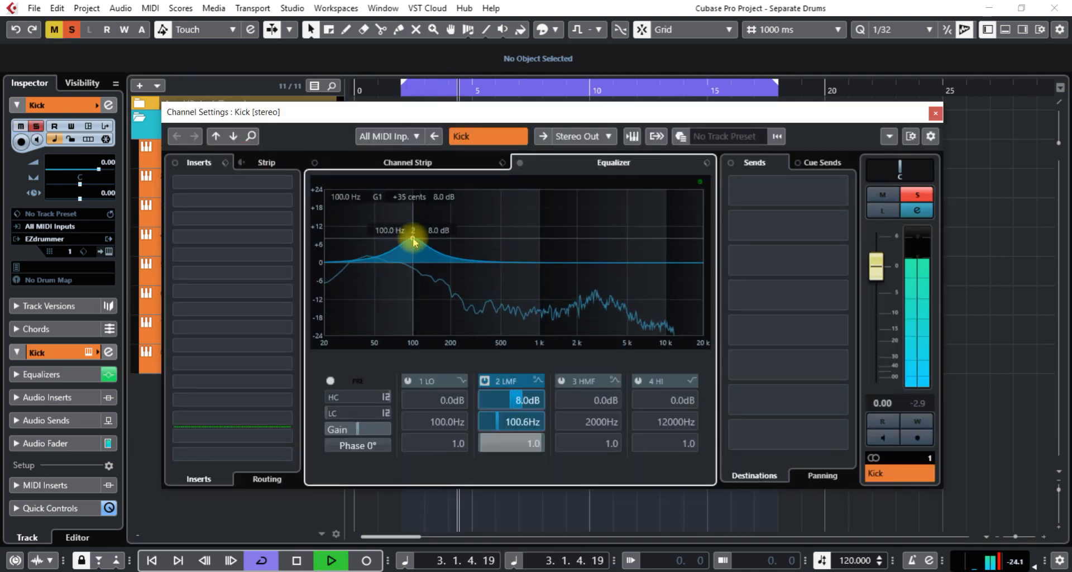
drag(413, 240, 557, 257)
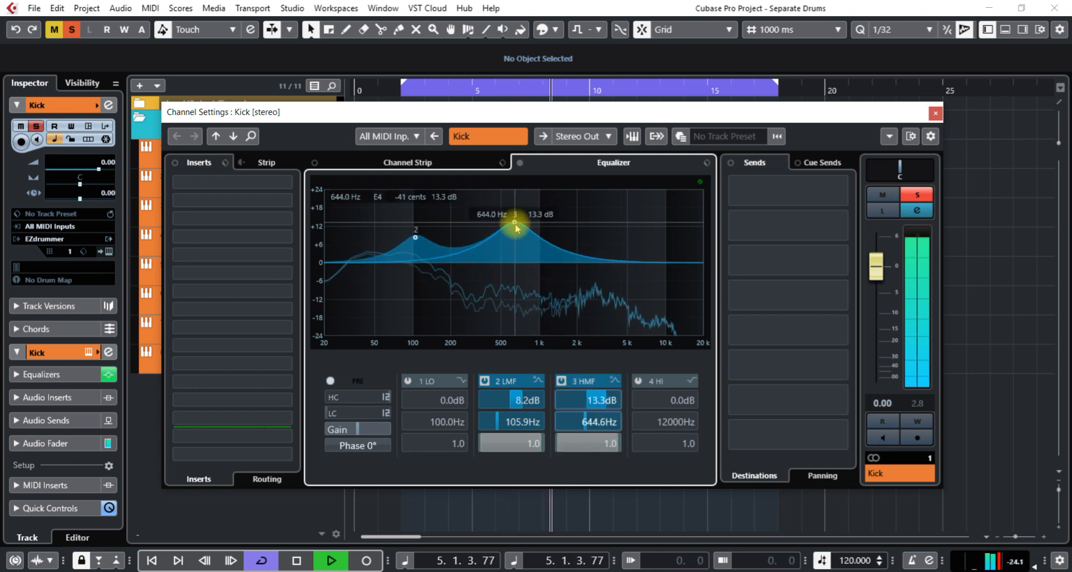
drag(516, 227, 514, 229)
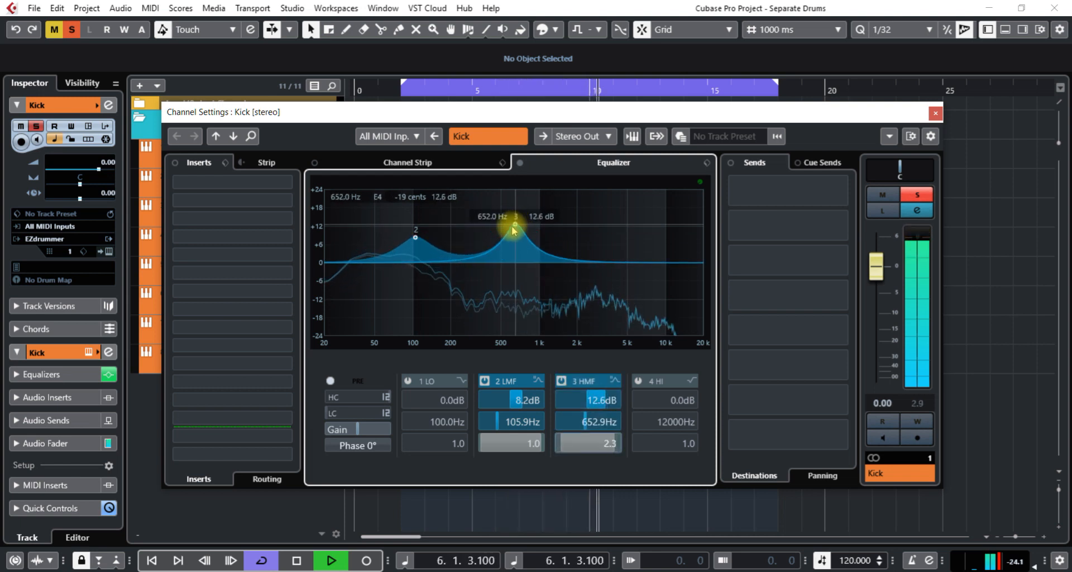
drag(512, 225, 516, 239)
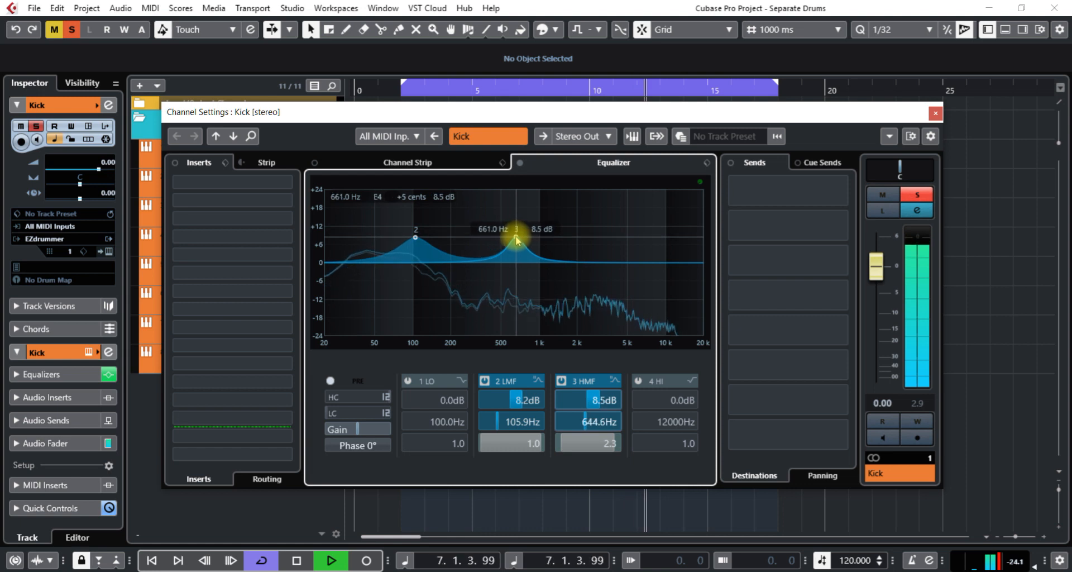
drag(516, 240, 532, 226)
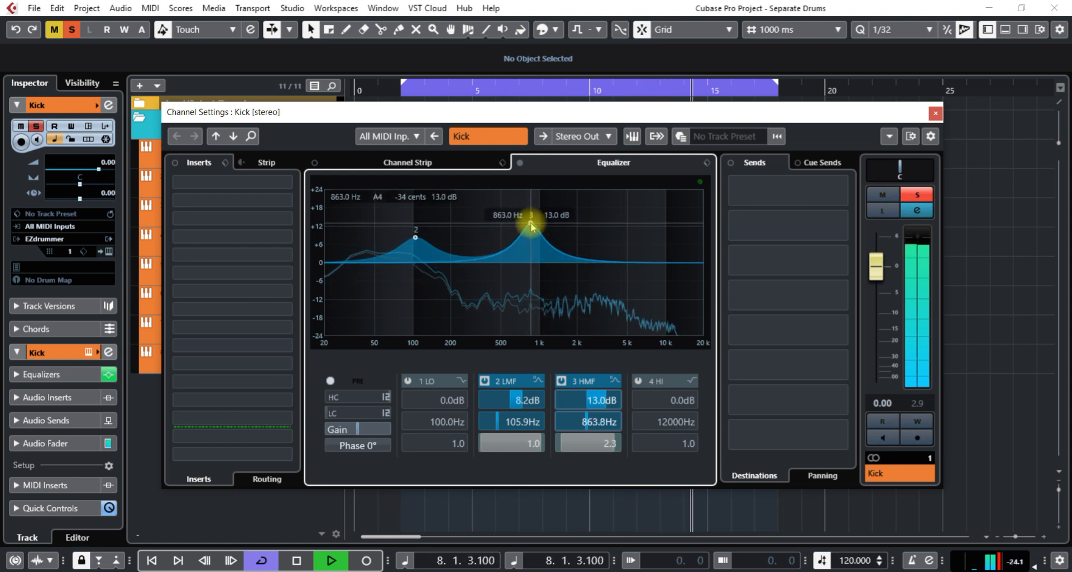
drag(529, 224, 522, 229)
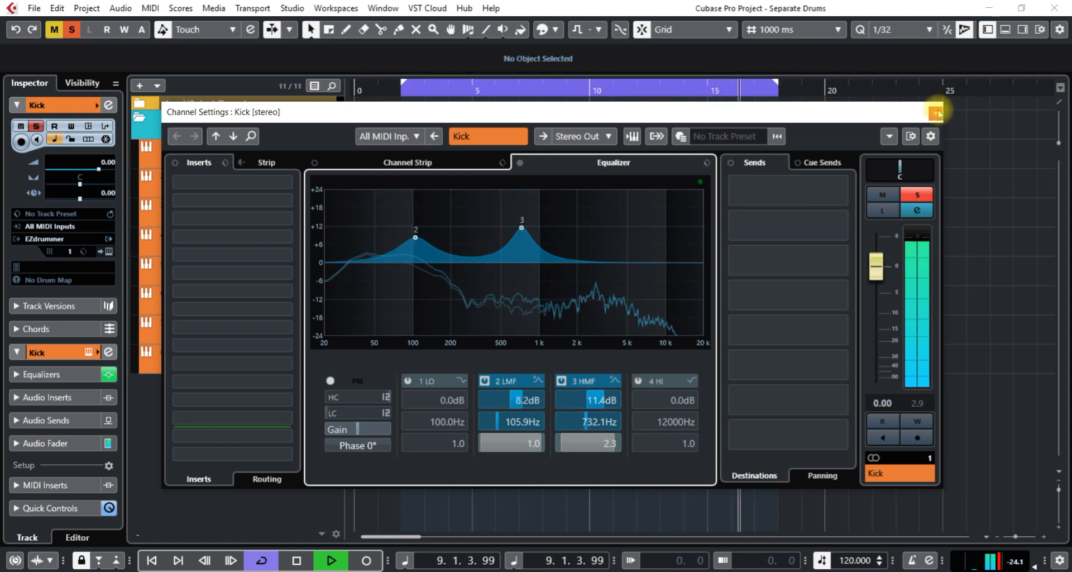
click(937, 112)
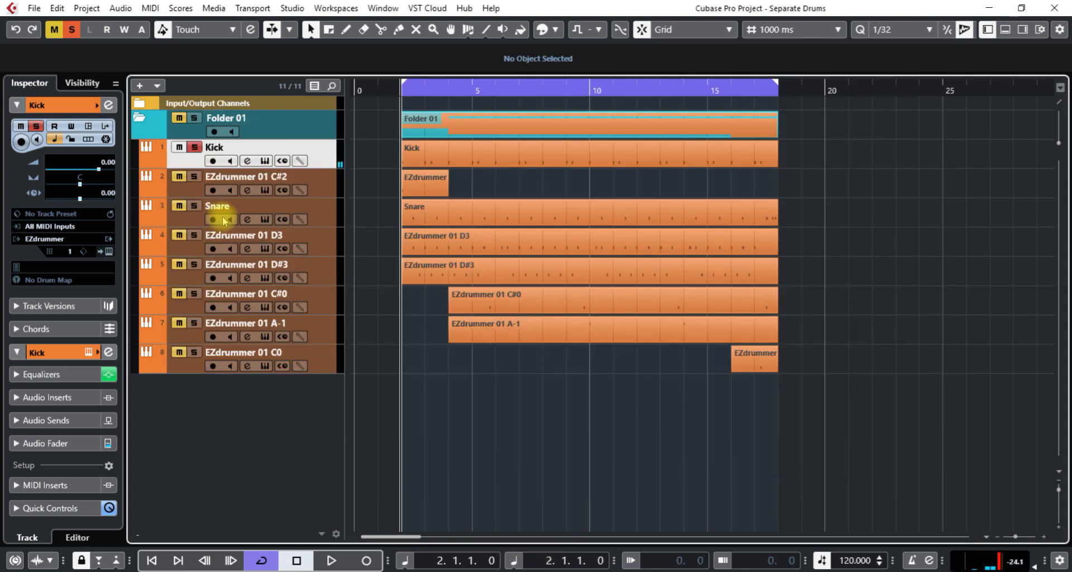
click(248, 219)
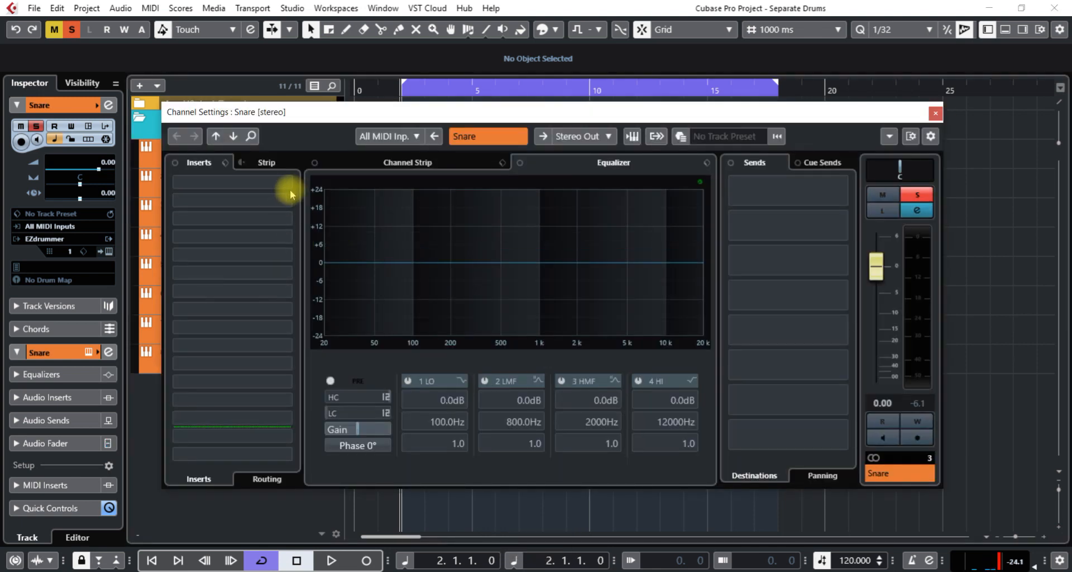
click(231, 183)
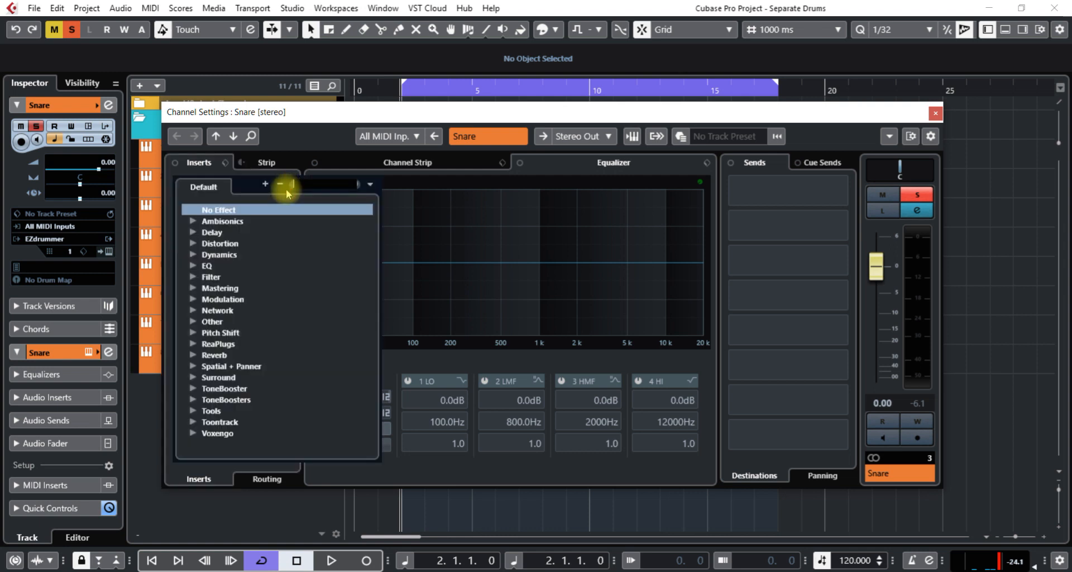
text(rev)
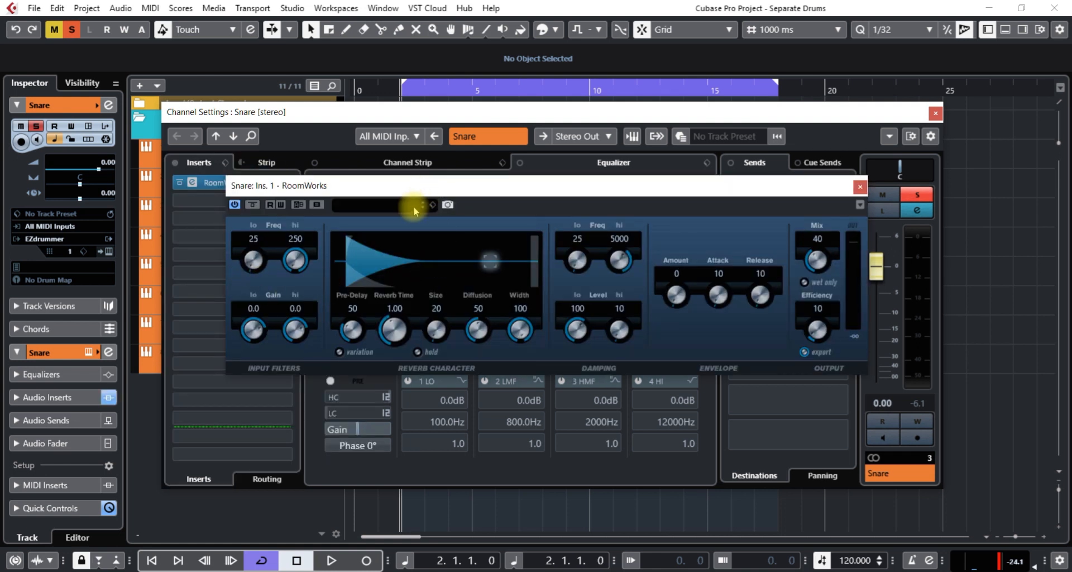
Audition RoomWorks presets (Surr. Vocal Plate, FX Disturbances, FX Afterburner), settle on FX Antiverb, close the reverb.
click(331, 561)
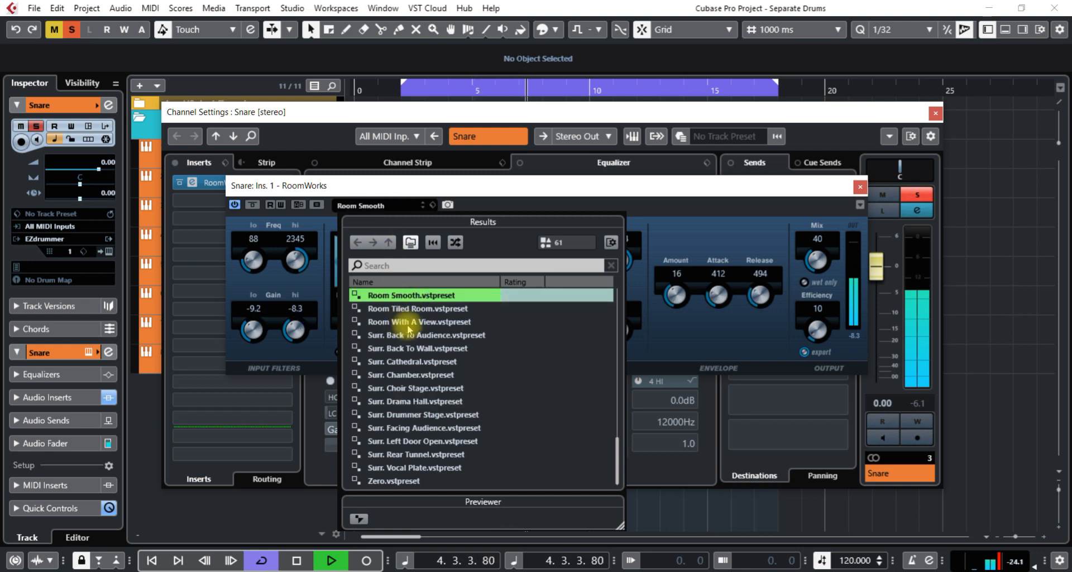
click(414, 467)
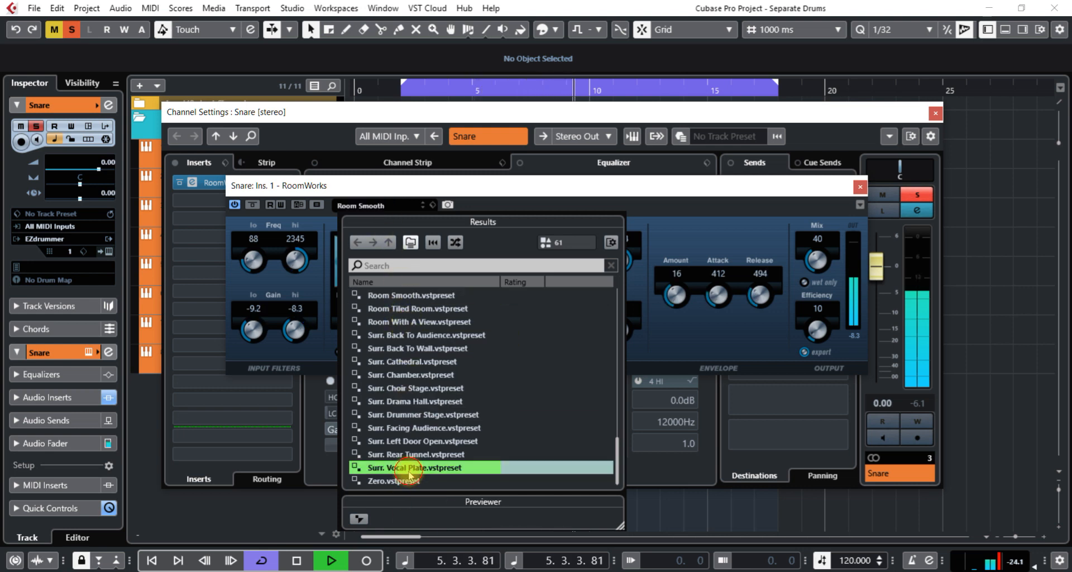
double_click(415, 467)
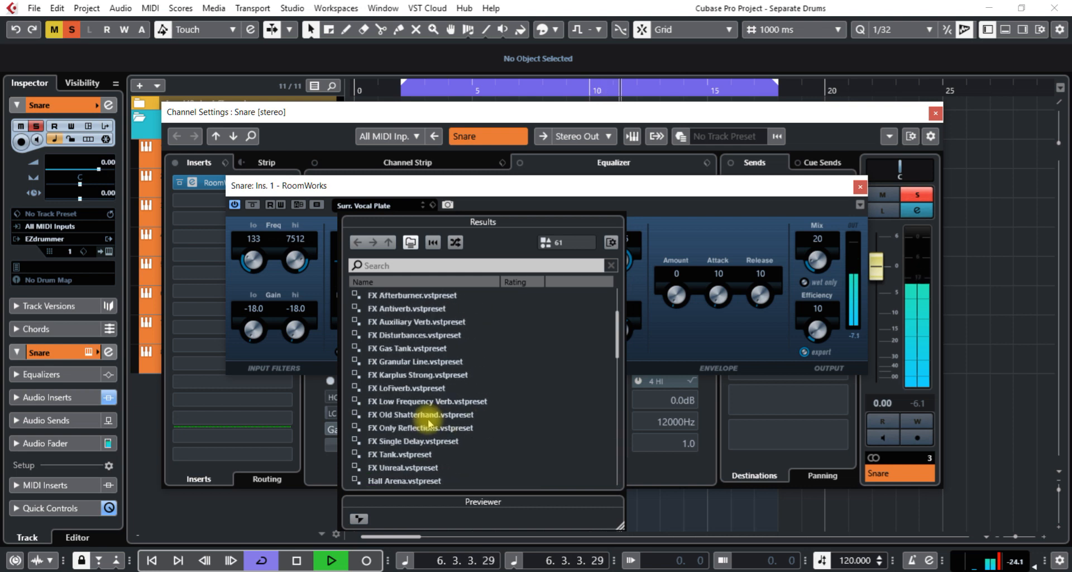
click(407, 348)
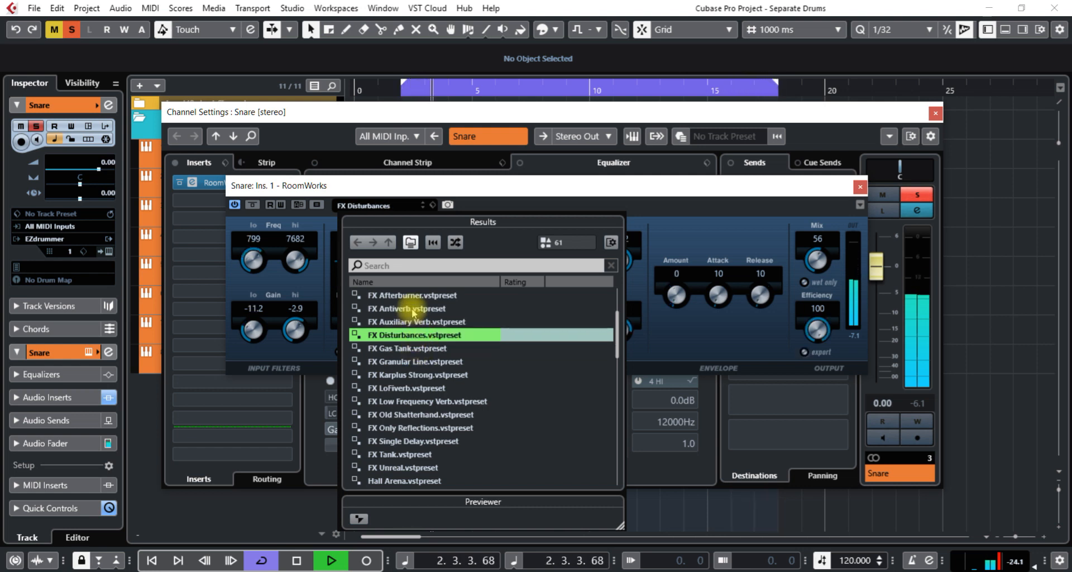
click(407, 308)
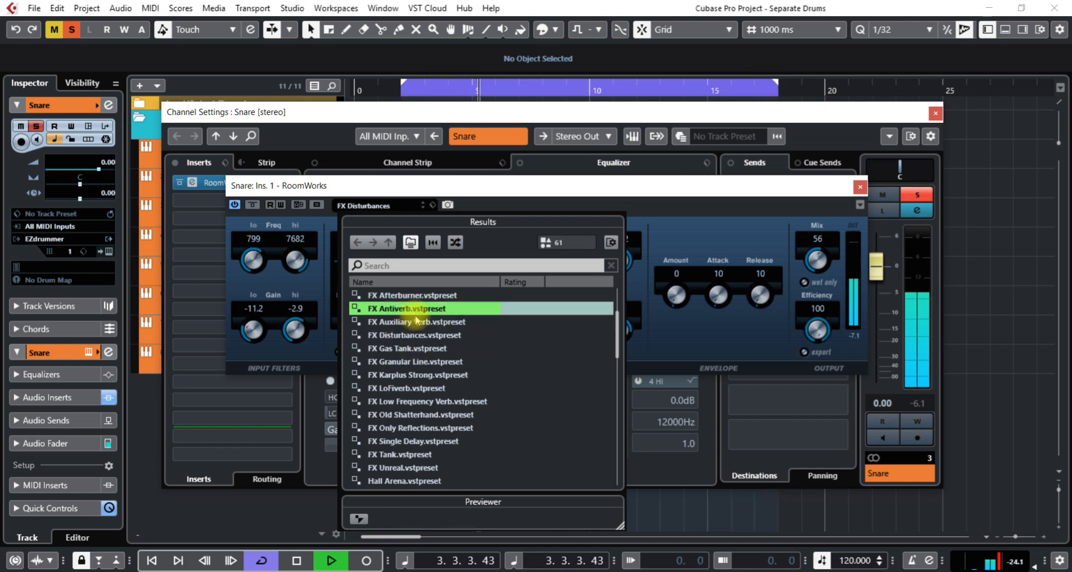
click(410, 295)
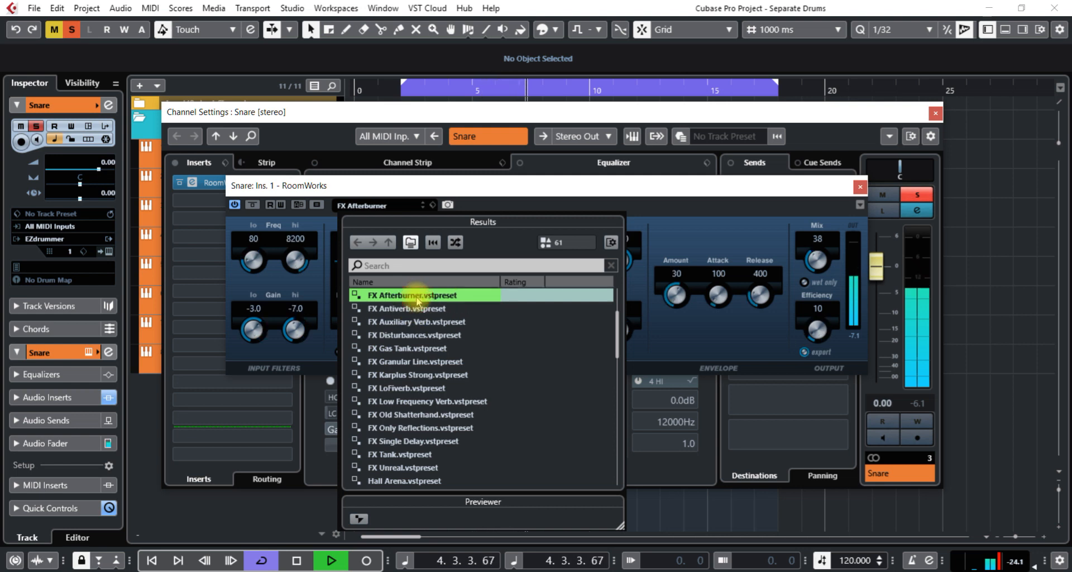
mouse_move(417, 315)
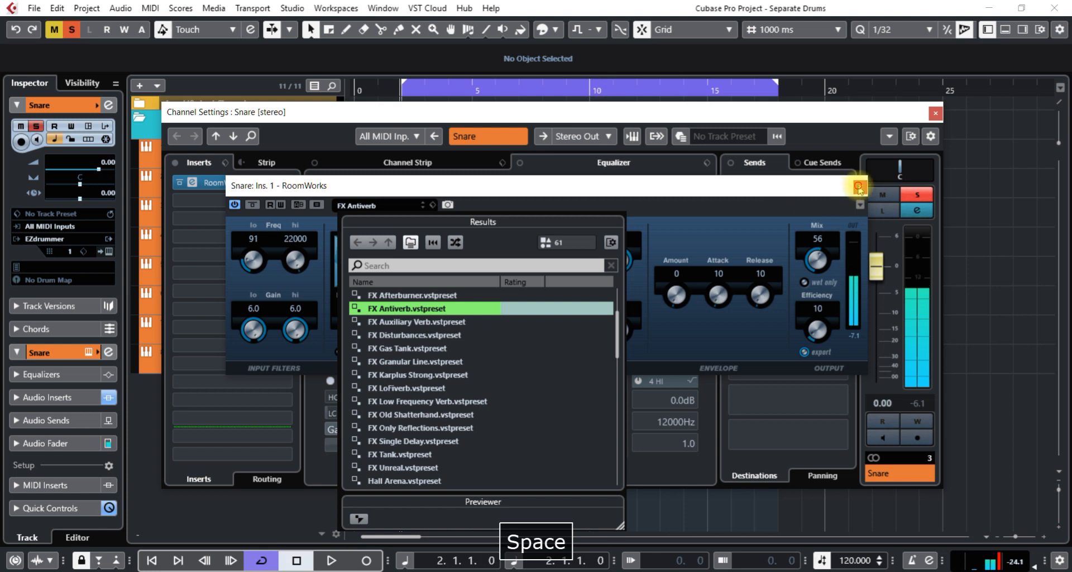
click(859, 185)
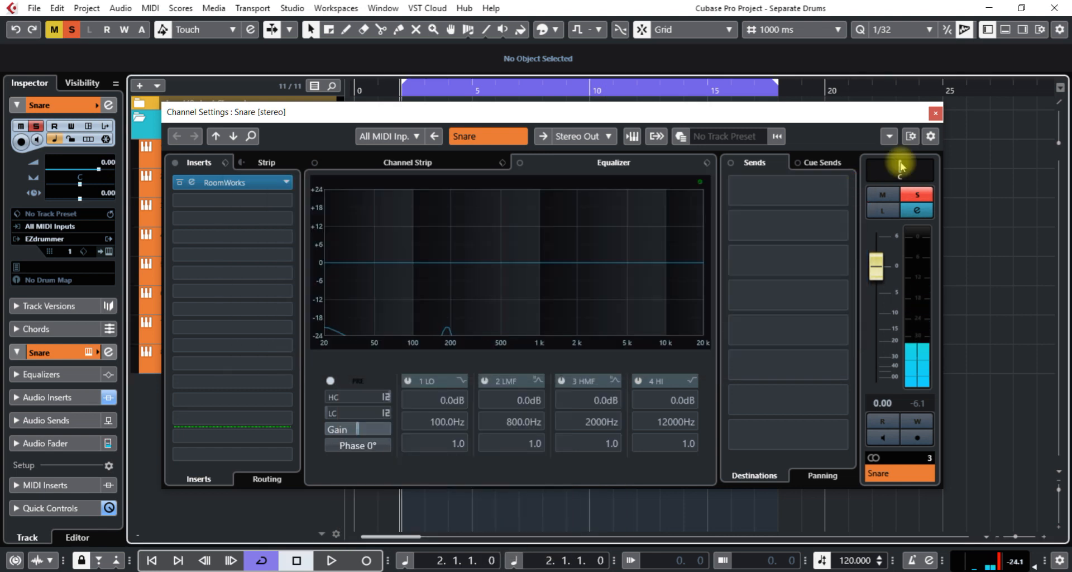
click(936, 112)
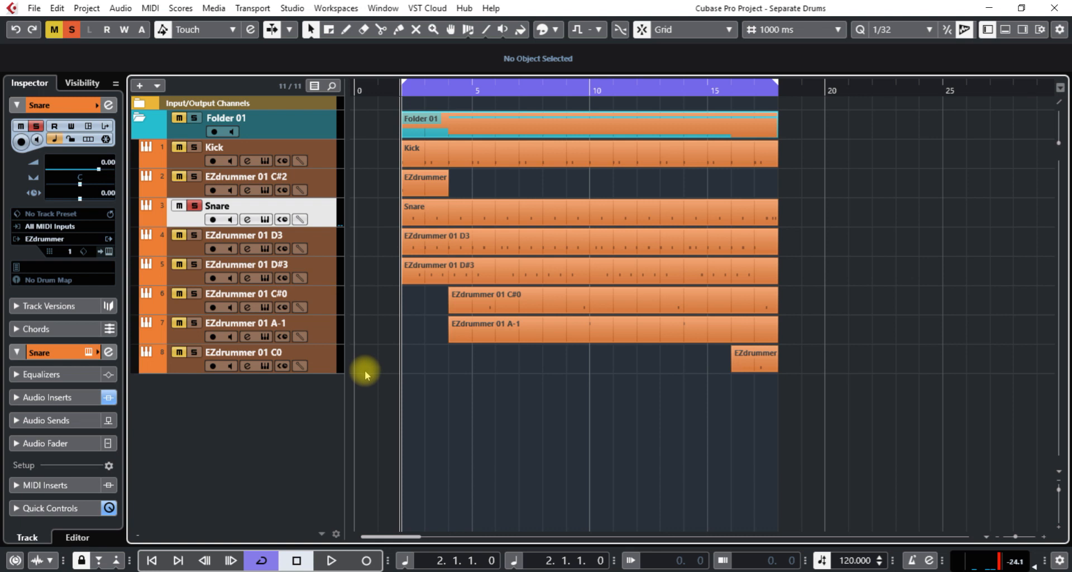
mouse_move(298, 425)
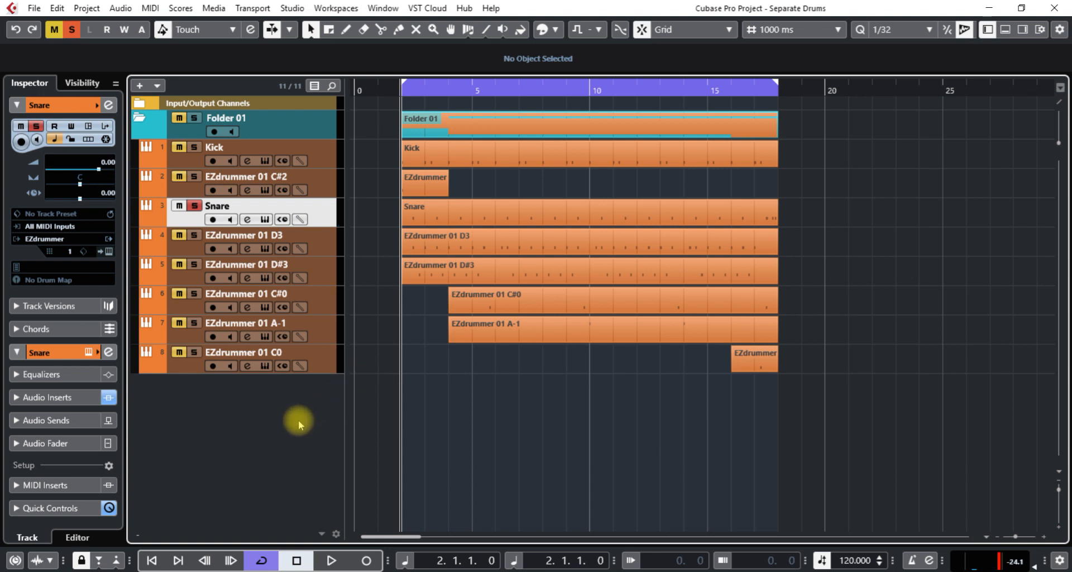